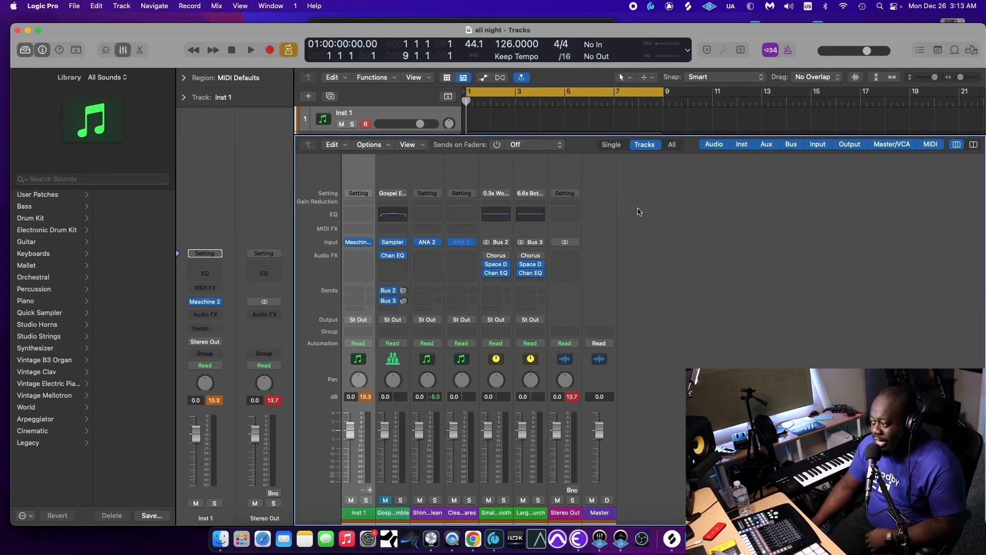
{"action": "mouse_move", "coordinate": [595, 207]}
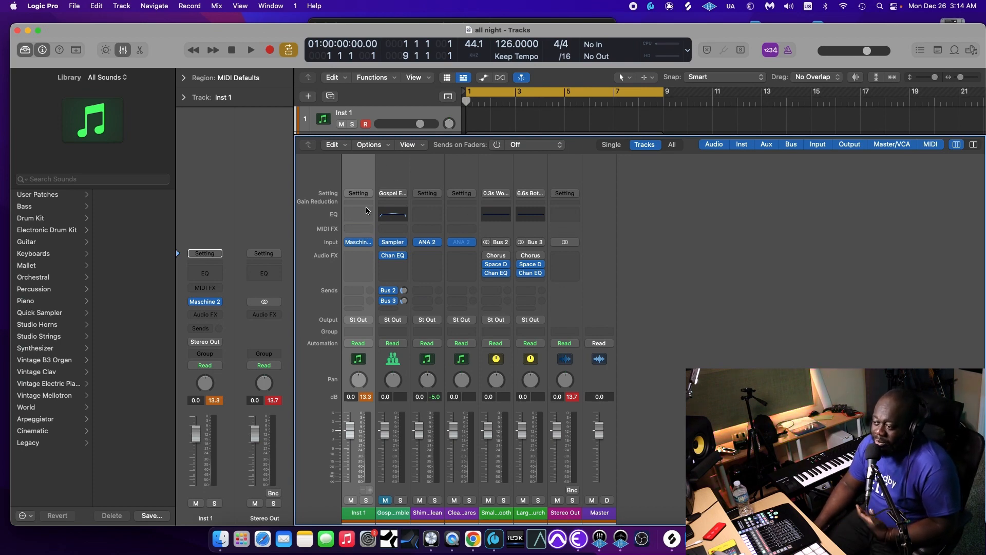
{"action": "mouse_move", "coordinate": [437, 210]}
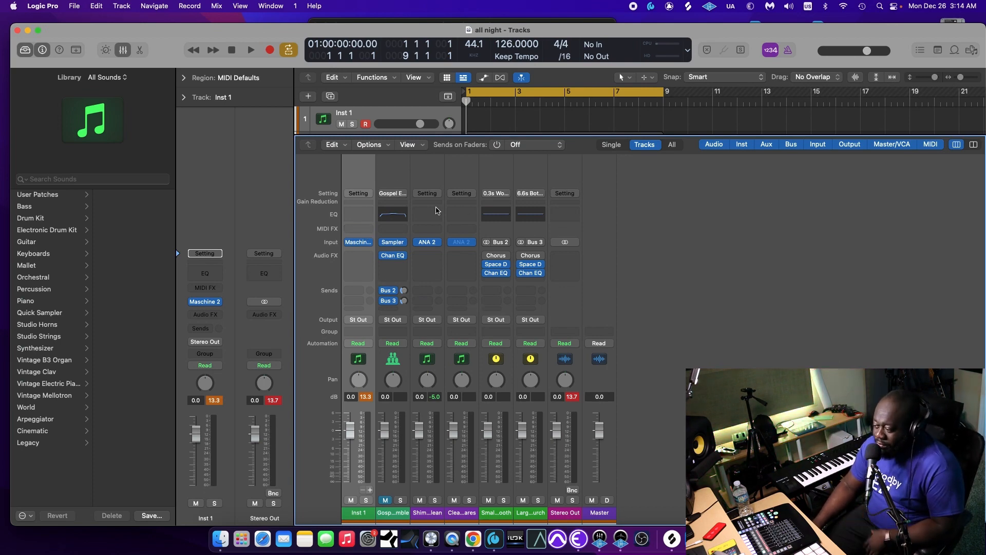
Open Inst 1's instrument slot to pick Maschine 2 Multi-Output (16xStereo)
{"action": "left_click", "coordinate": [359, 241]}
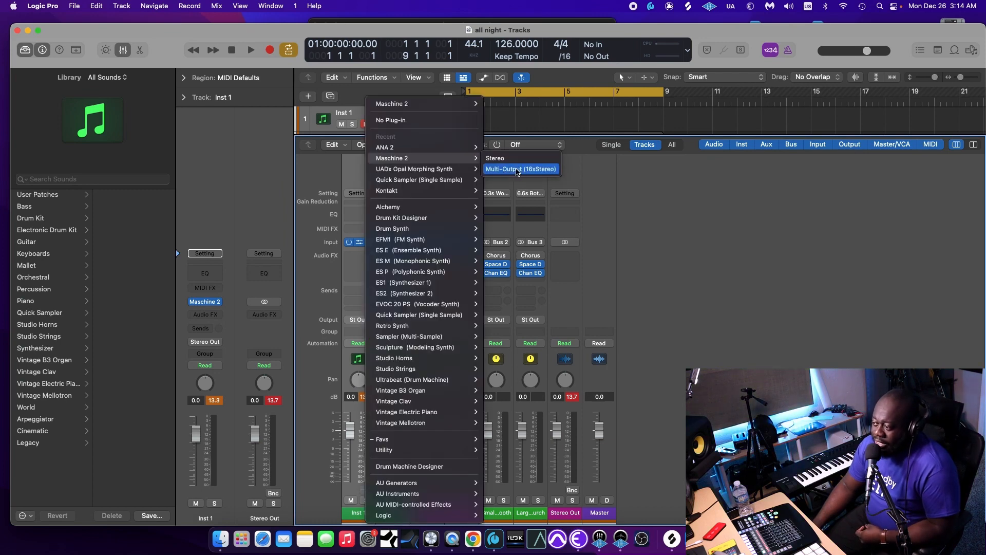
{"action": "mouse_move", "coordinate": [627, 185]}
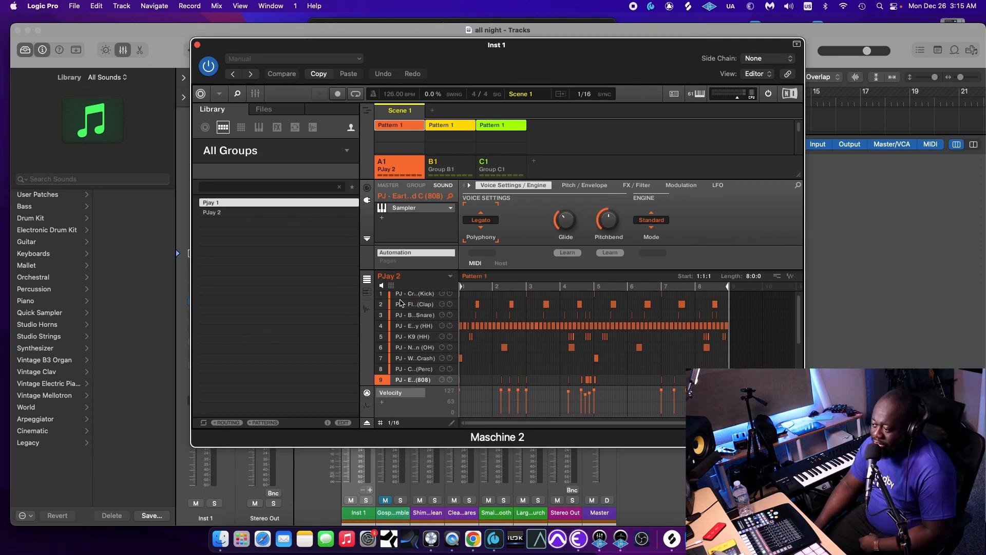
Scroll through the drum kit list in Maschine's Library panel
{"action": "scroll", "scroll_direction": "down", "scroll_amount": 3}
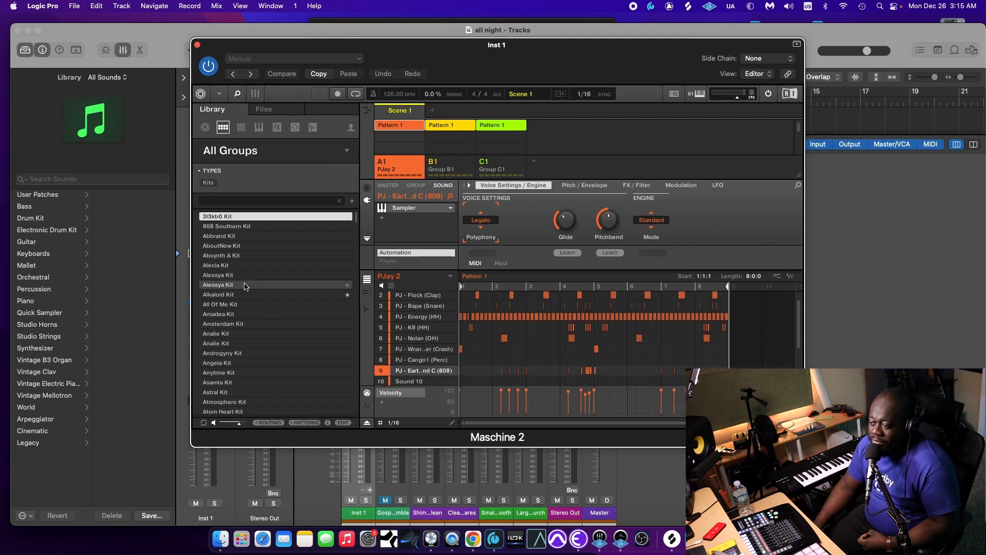
{"action": "scroll", "scroll_direction": "down", "scroll_amount": 3}
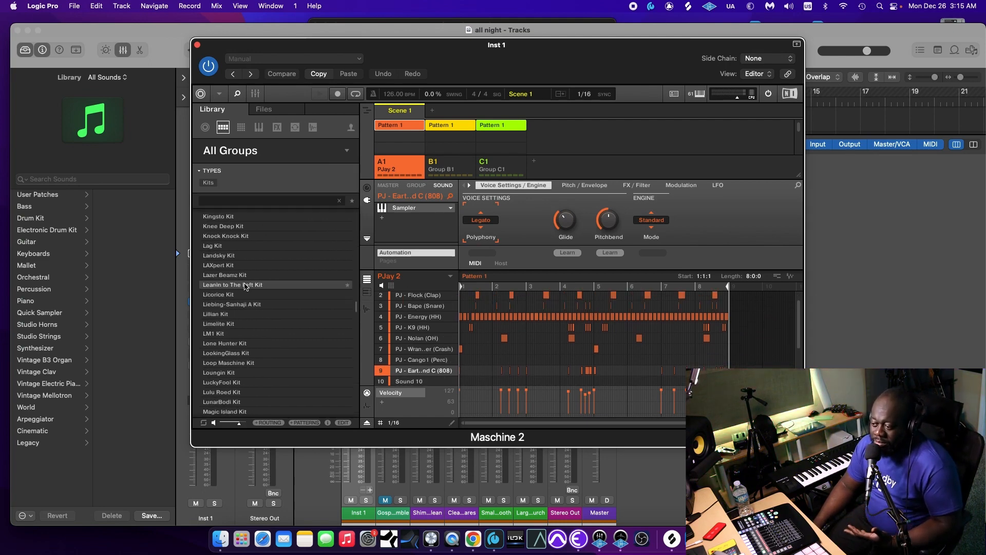
{"action": "scroll", "scroll_direction": "down", "scroll_amount": 3}
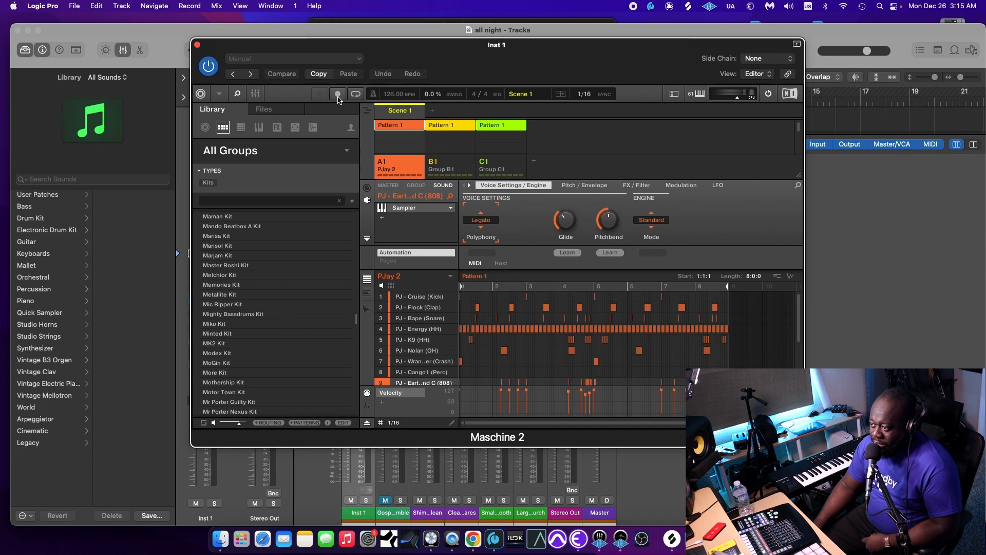
Engage the Record button in Maschine's header bar for the beat pattern
{"action": "left_click", "coordinate": [338, 94]}
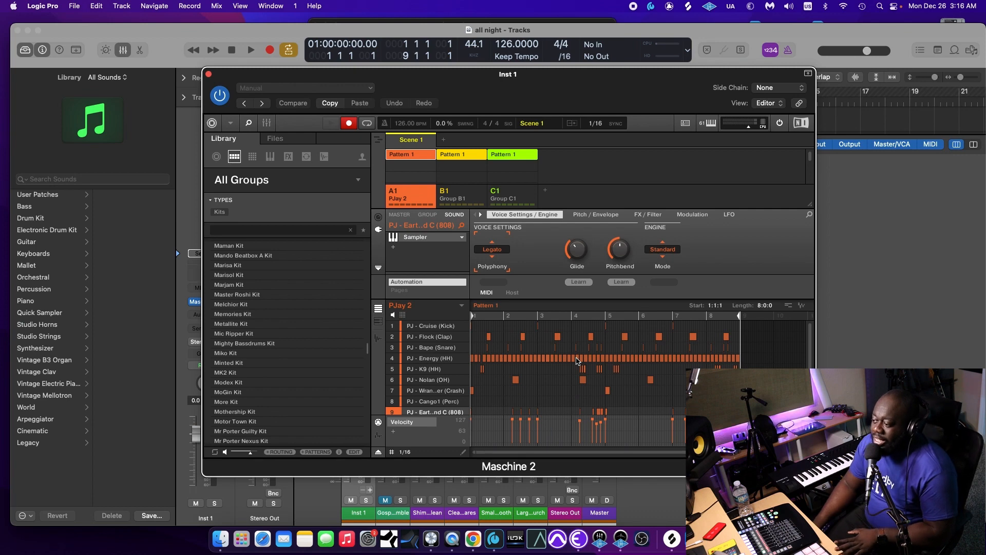
{"action": "mouse_move", "coordinate": [560, 284]}
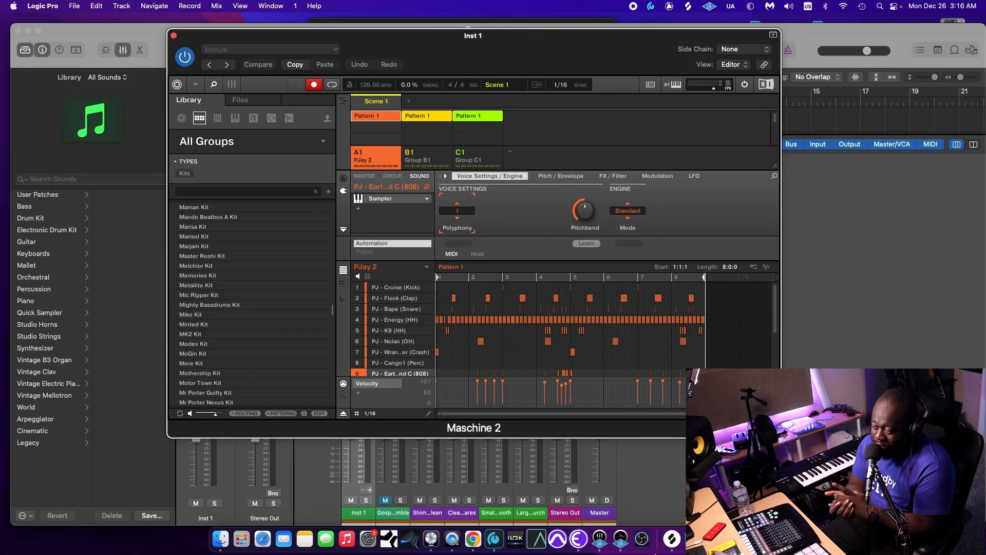
{"action": "mouse_move", "coordinate": [368, 538]}
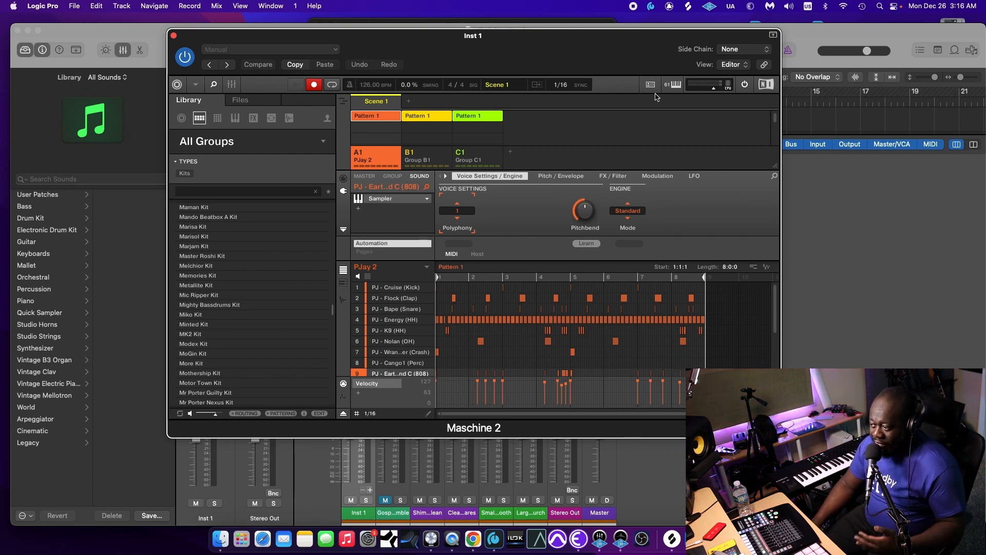
{"action": "mouse_move", "coordinate": [956, 222]}
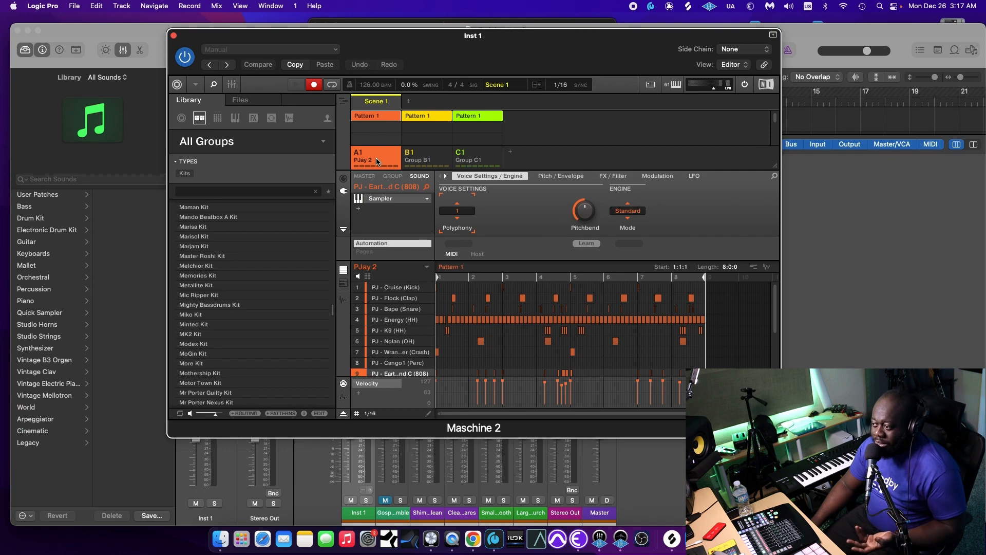
{"action": "left_click", "coordinate": [418, 157]}
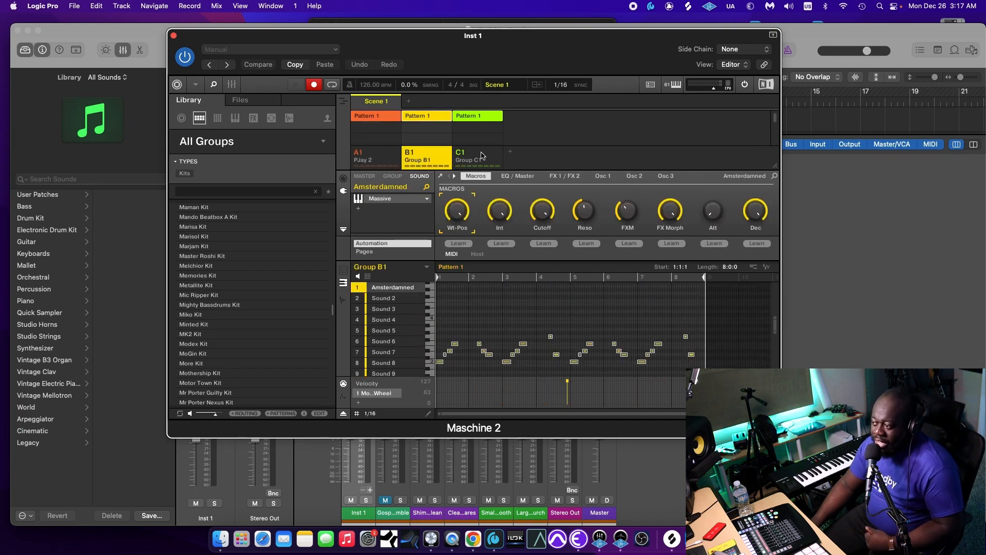
{"action": "left_click", "coordinate": [478, 155]}
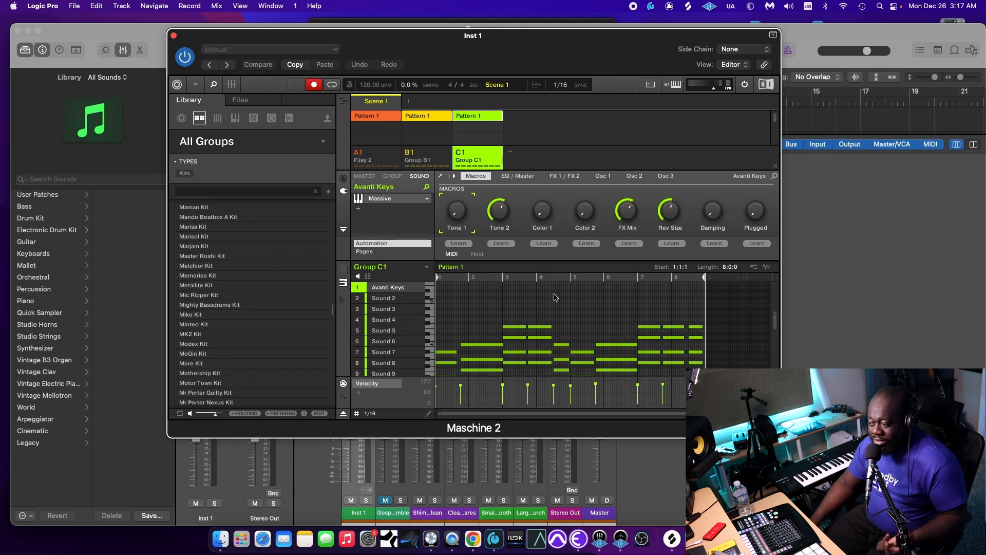
{"action": "mouse_move", "coordinate": [371, 44]}
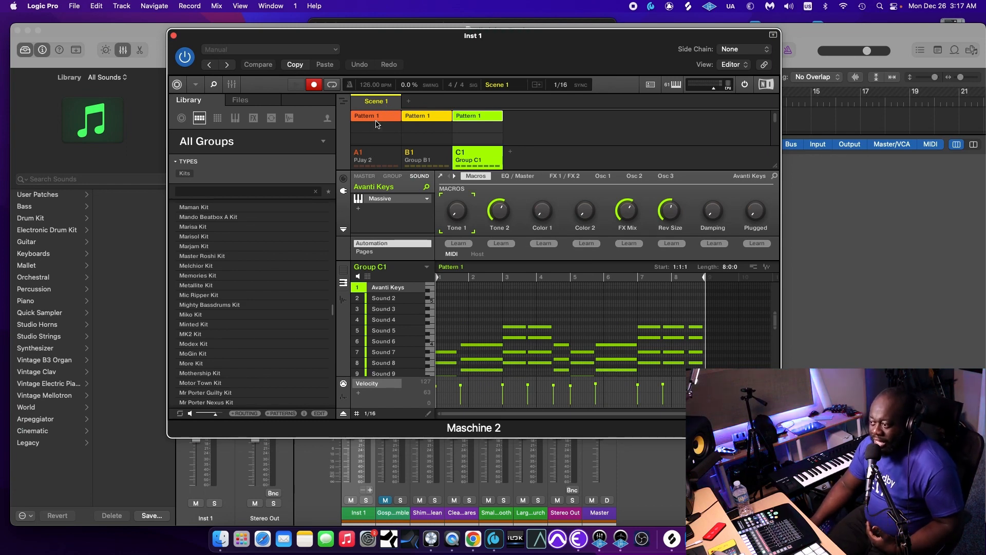
{"action": "left_click", "coordinate": [362, 157]}
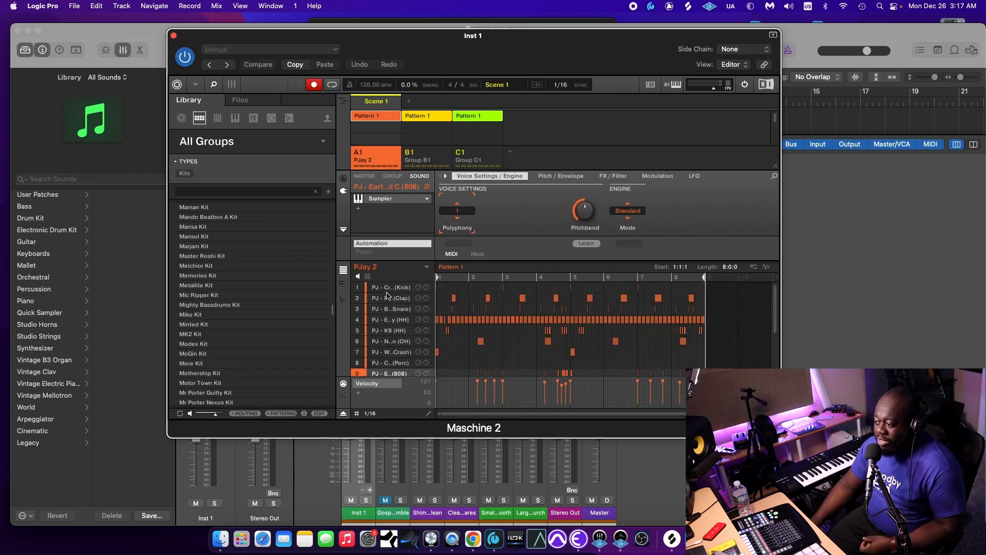
{"action": "scroll", "scroll_direction": "down", "scroll_amount": 3}
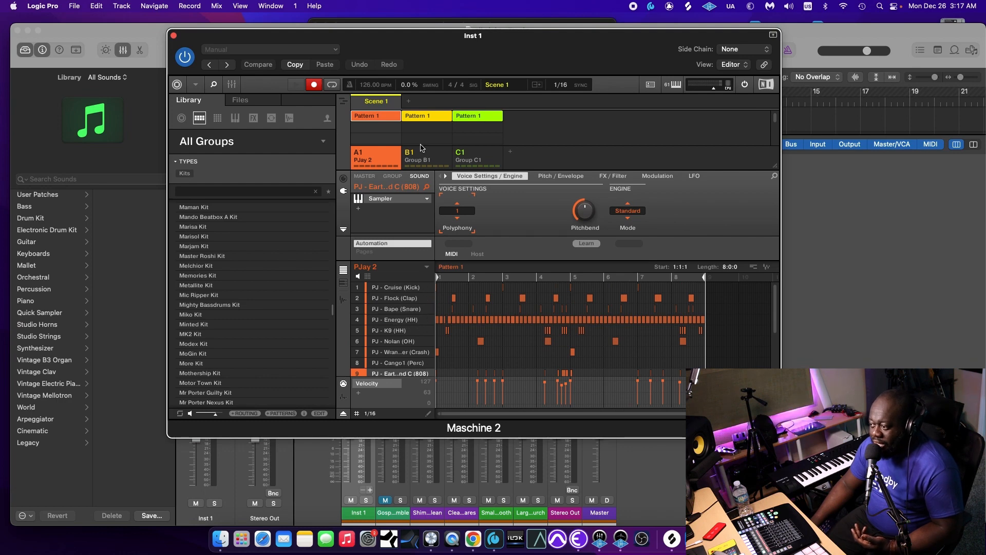
{"action": "left_click", "coordinate": [416, 157]}
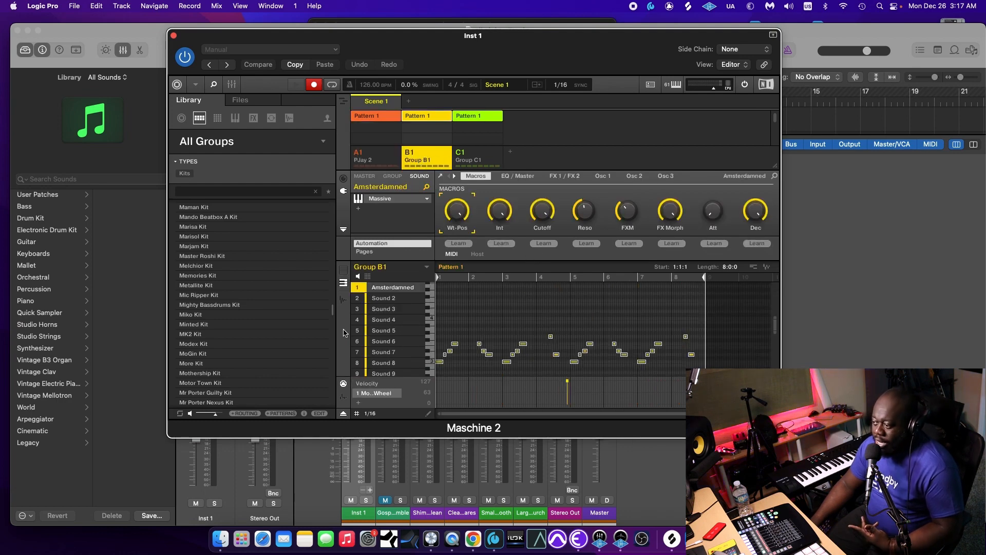
{"action": "left_click", "coordinate": [468, 155]}
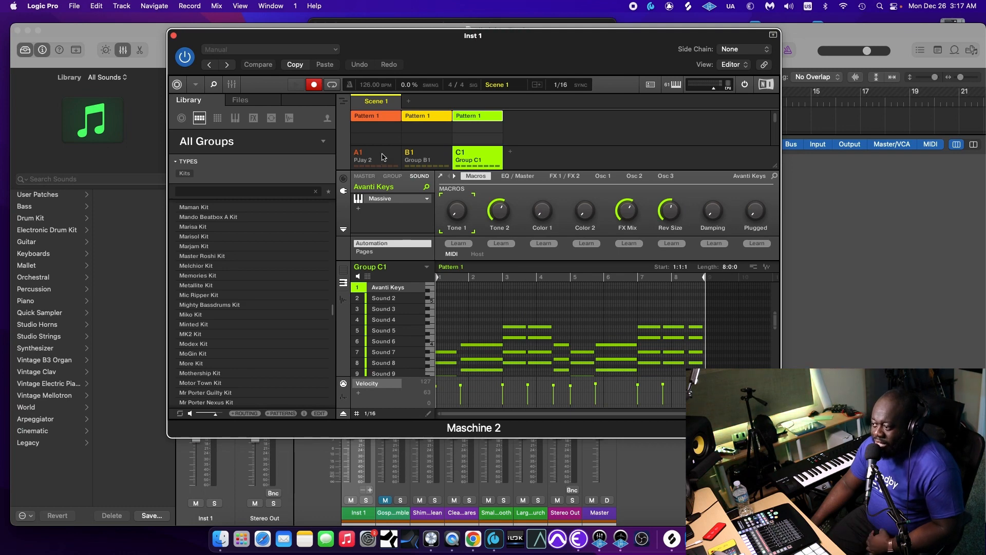
{"action": "left_click", "coordinate": [375, 156]}
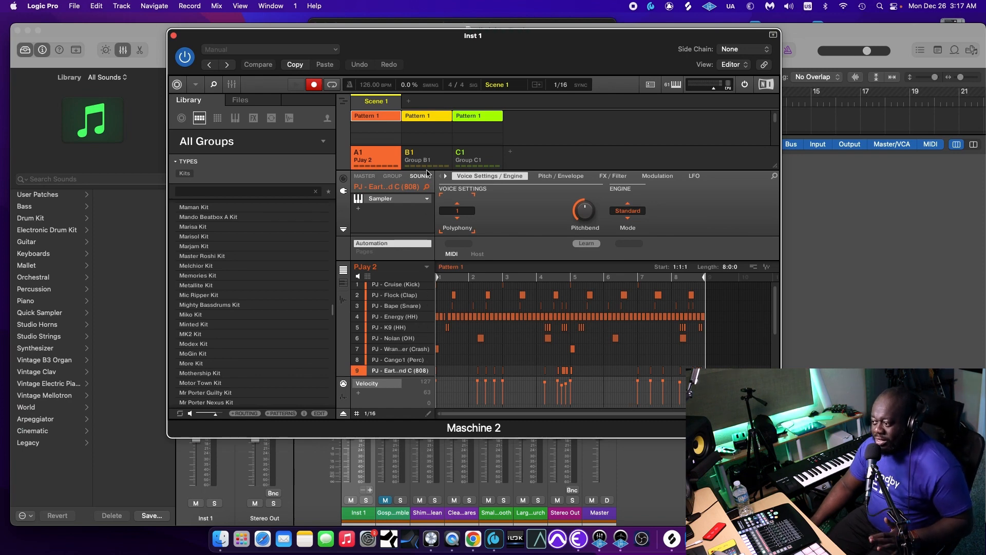
{"action": "left_click", "coordinate": [469, 156]}
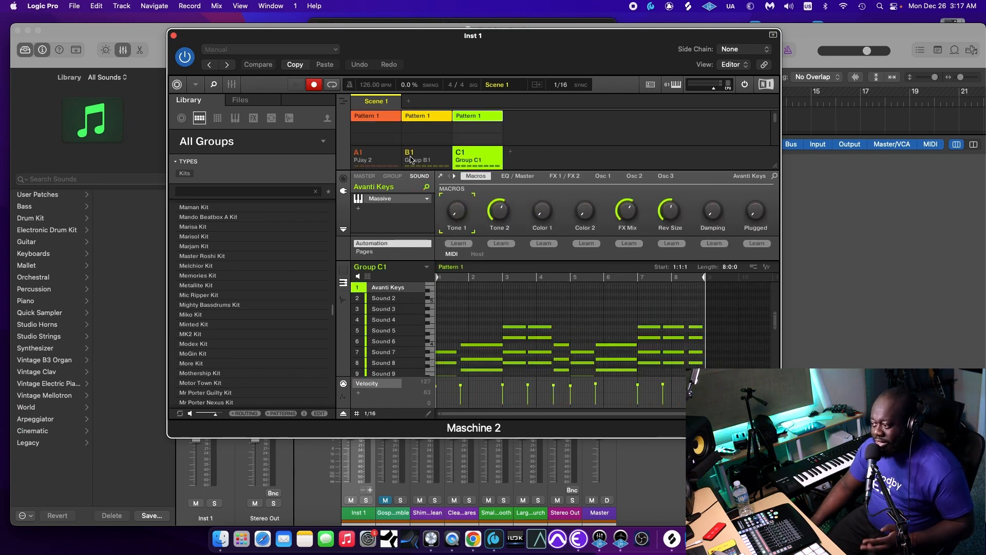
{"action": "left_click", "coordinate": [417, 156]}
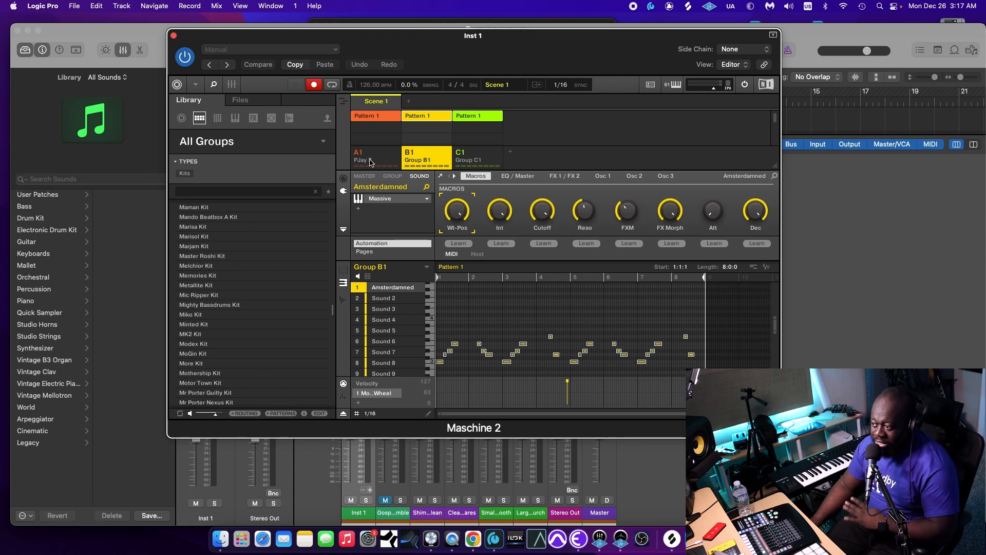
{"action": "left_click", "coordinate": [375, 155]}
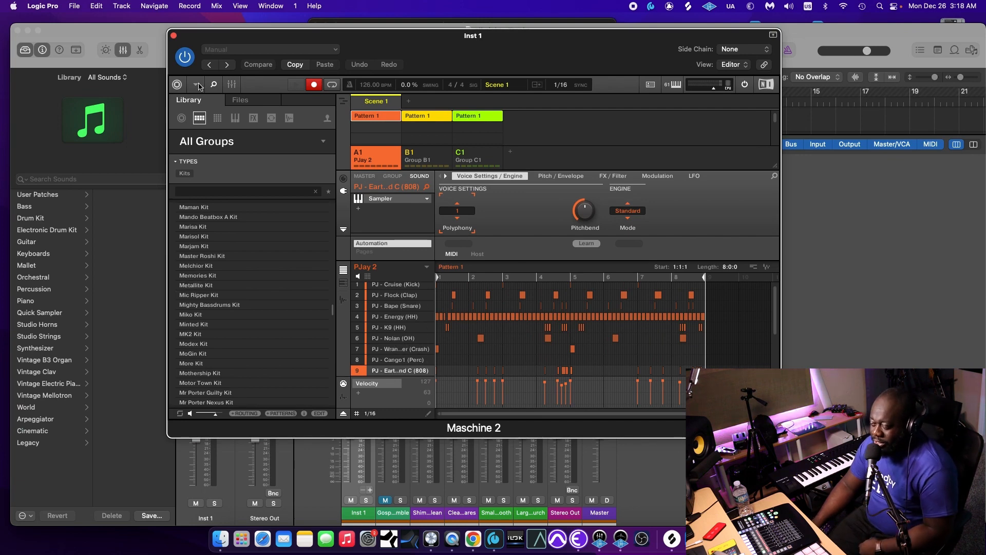
Show the mixer, cycle through Groups B1 and C1, and return to PJay 2
{"action": "left_click", "coordinate": [231, 84]}
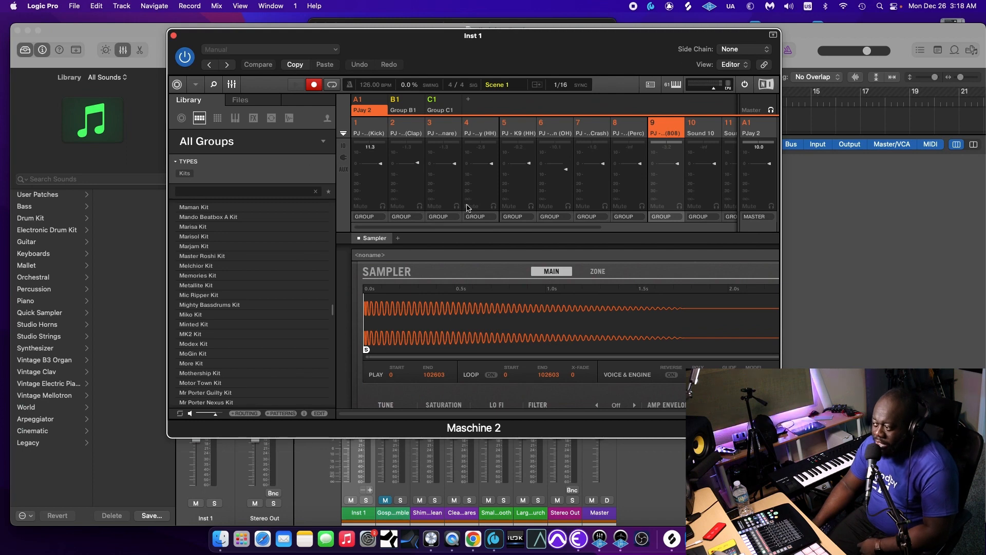
{"action": "mouse_move", "coordinate": [375, 213]}
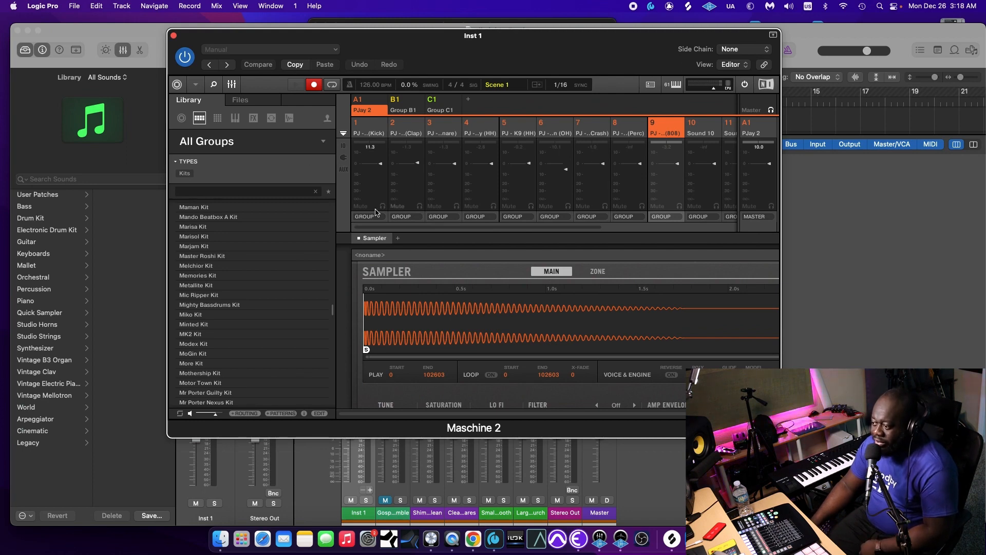
{"action": "mouse_move", "coordinate": [386, 143]}
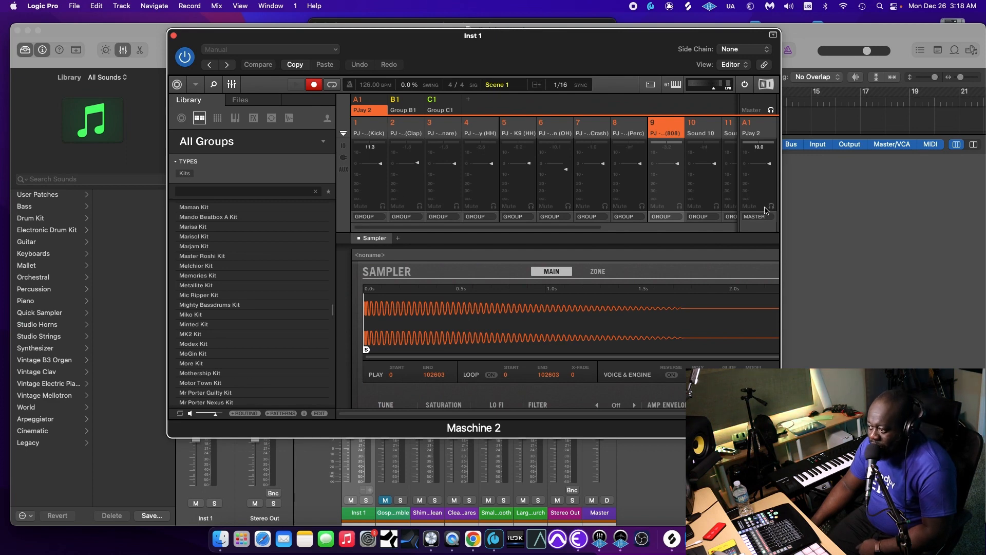
{"action": "left_click", "coordinate": [396, 101]}
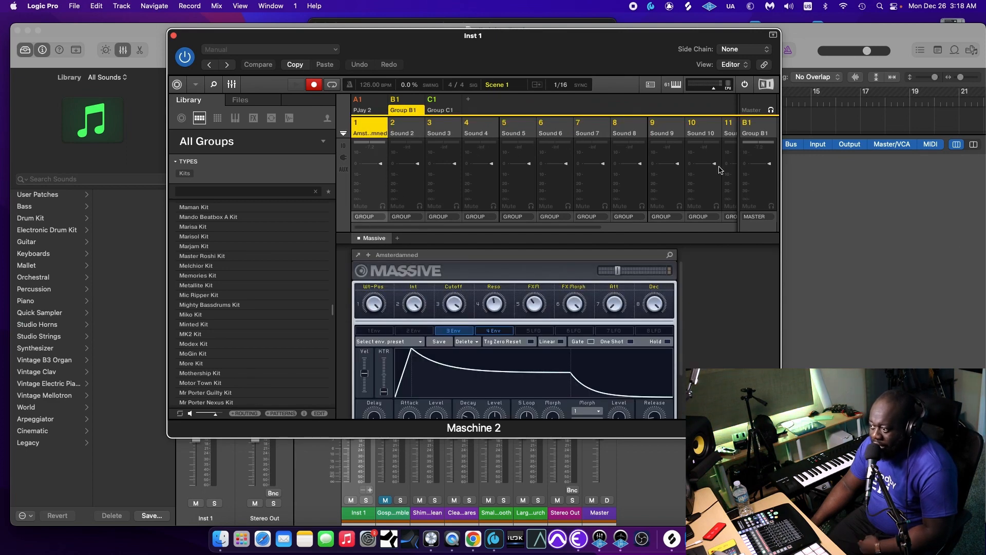
{"action": "left_click", "coordinate": [440, 109]}
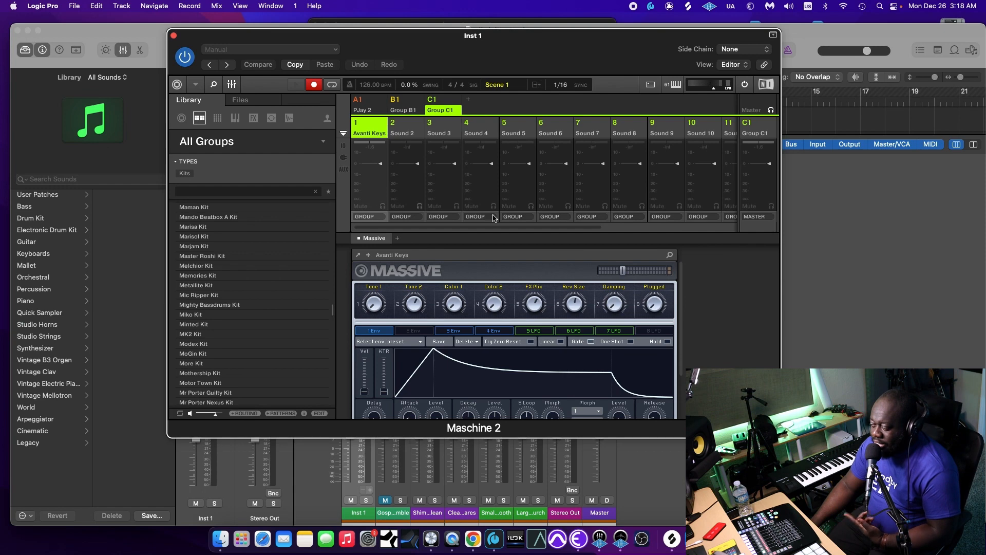
{"action": "mouse_move", "coordinate": [377, 109]}
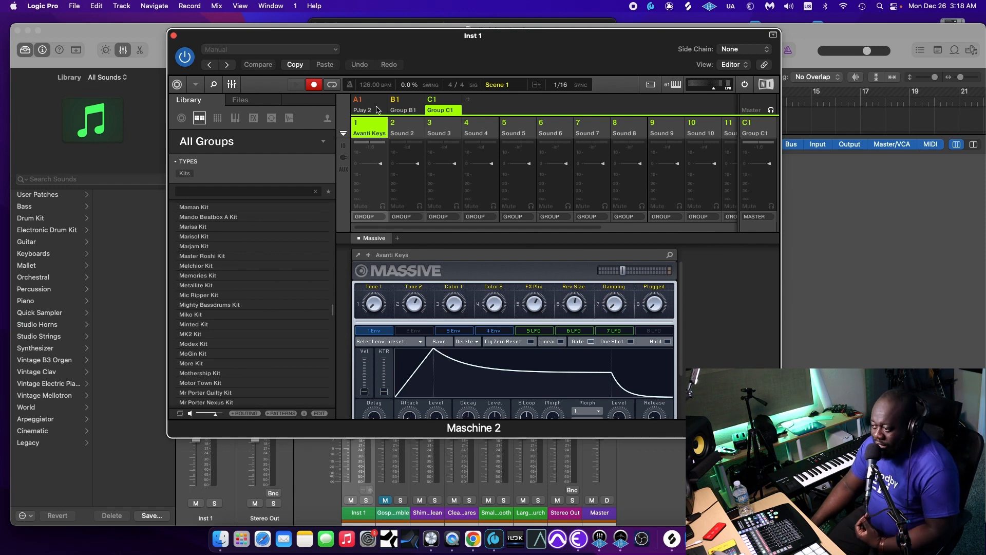
{"action": "left_click", "coordinate": [361, 100]}
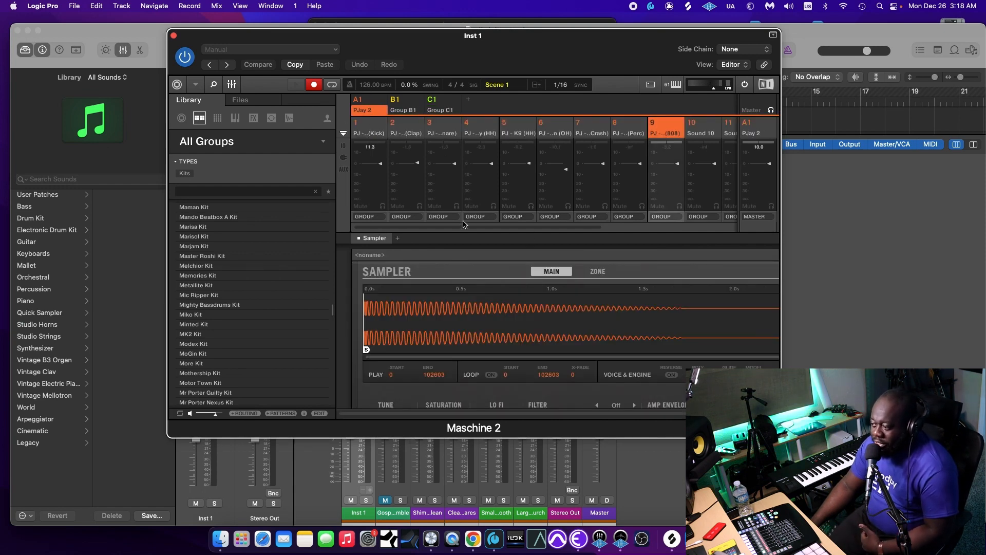
{"action": "mouse_move", "coordinate": [641, 216]}
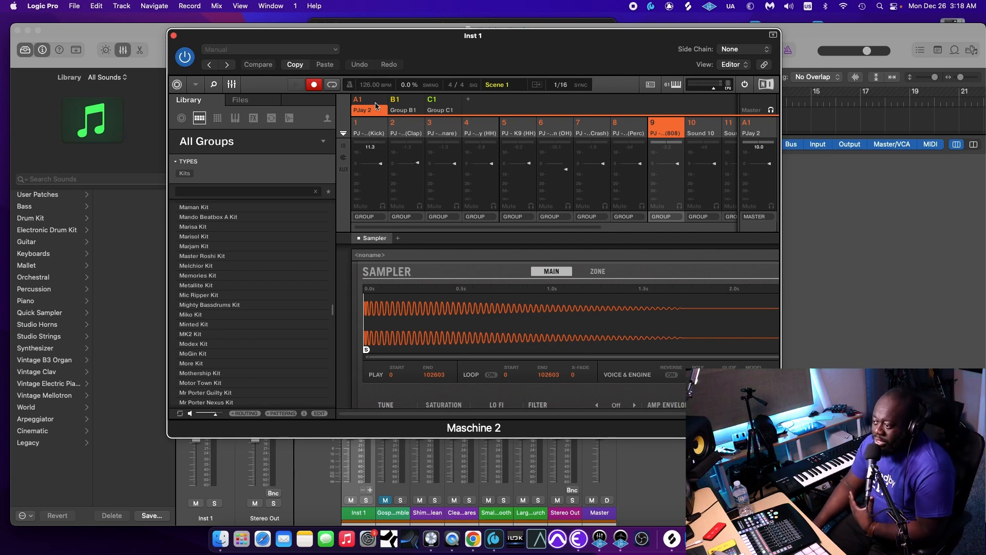
{"action": "mouse_move", "coordinate": [414, 219]}
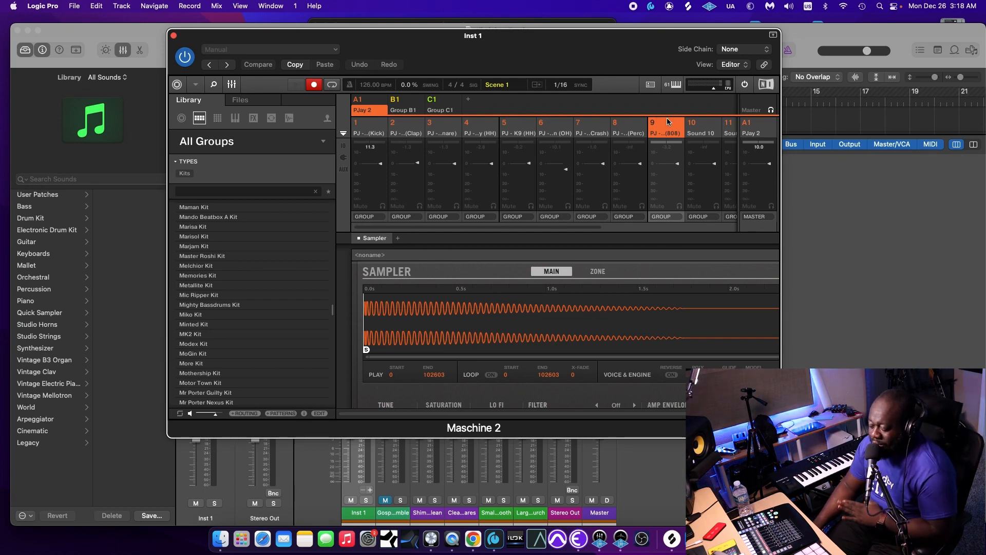
{"action": "mouse_move", "coordinate": [714, 162]}
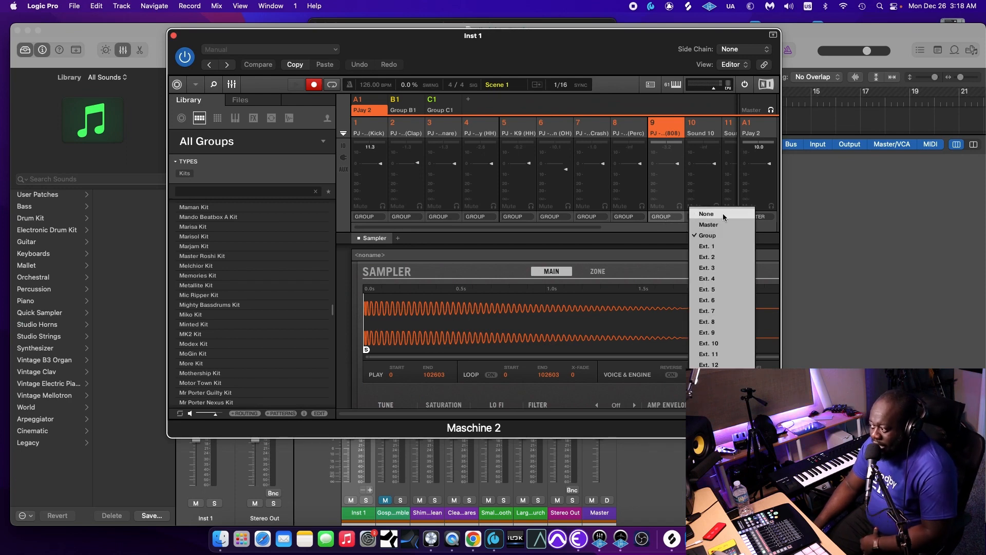
{"action": "mouse_move", "coordinate": [706, 246]}
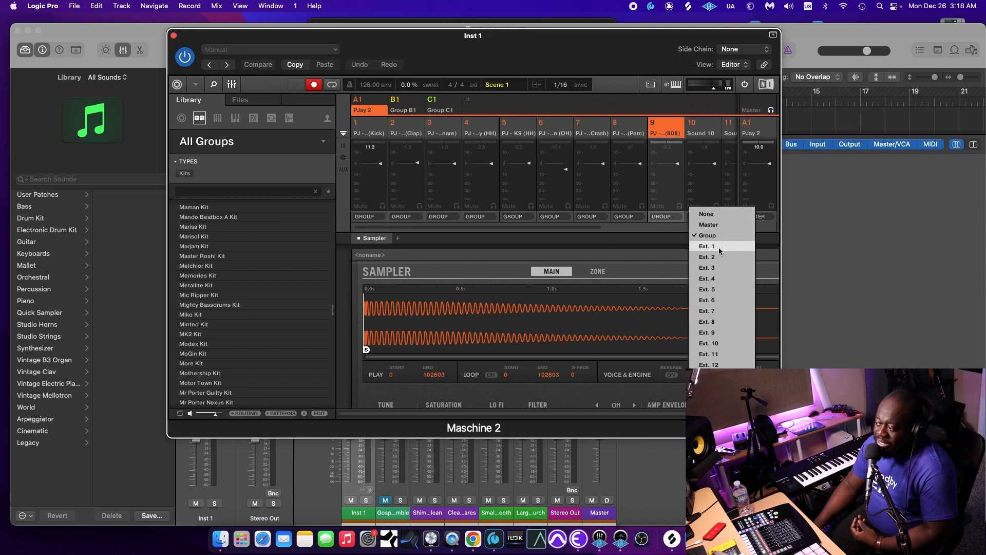
Route the 808 to Ext. 1 and kick through Perc to Ext. 2–9
{"action": "left_click", "coordinate": [707, 246]}
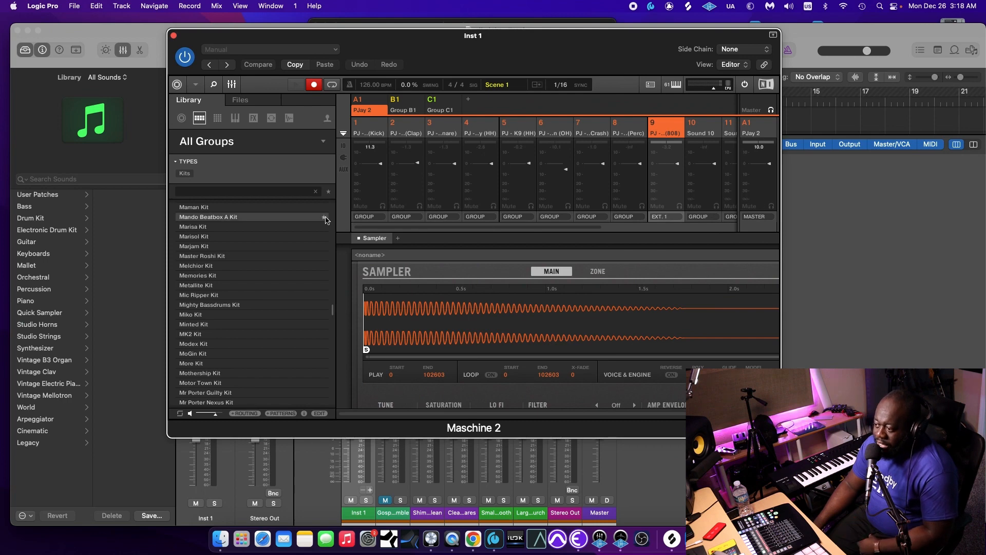
{"action": "mouse_move", "coordinate": [579, 219]}
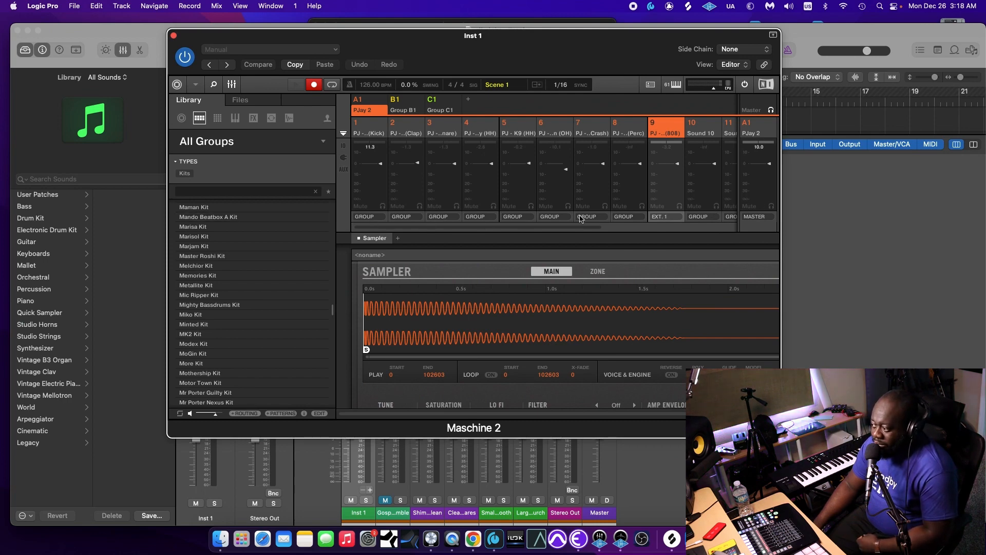
{"action": "mouse_move", "coordinate": [374, 219]}
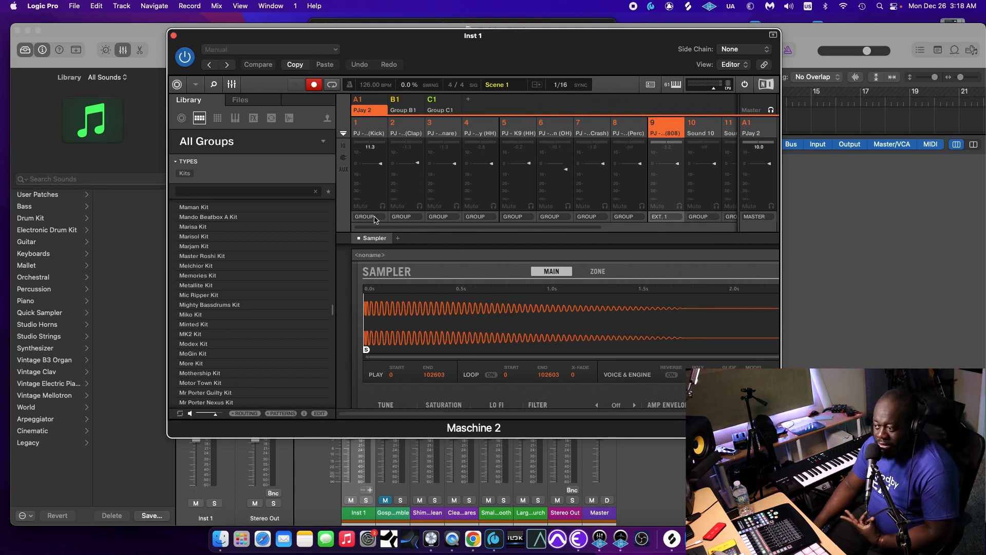
{"action": "left_click", "coordinate": [367, 216]}
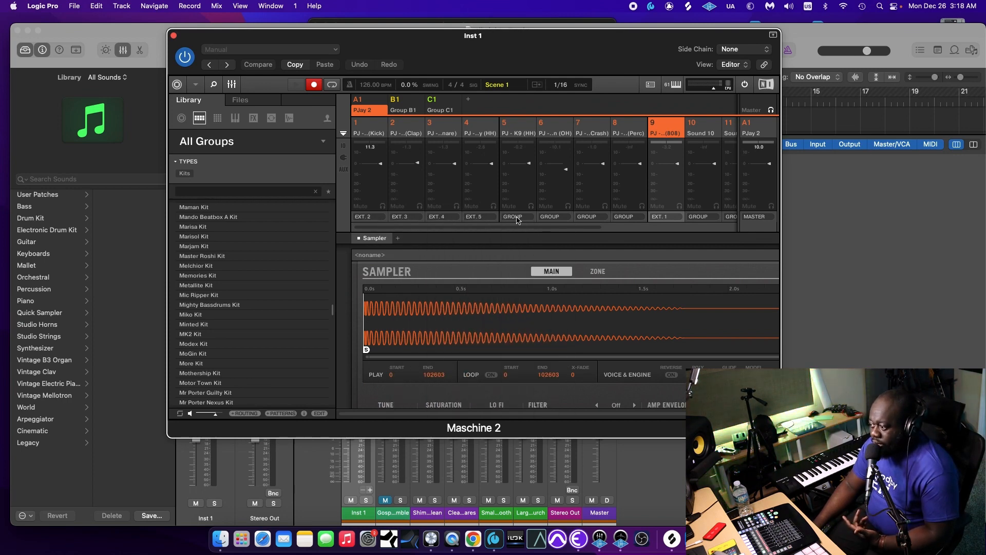
{"action": "left_click", "coordinate": [517, 216]}
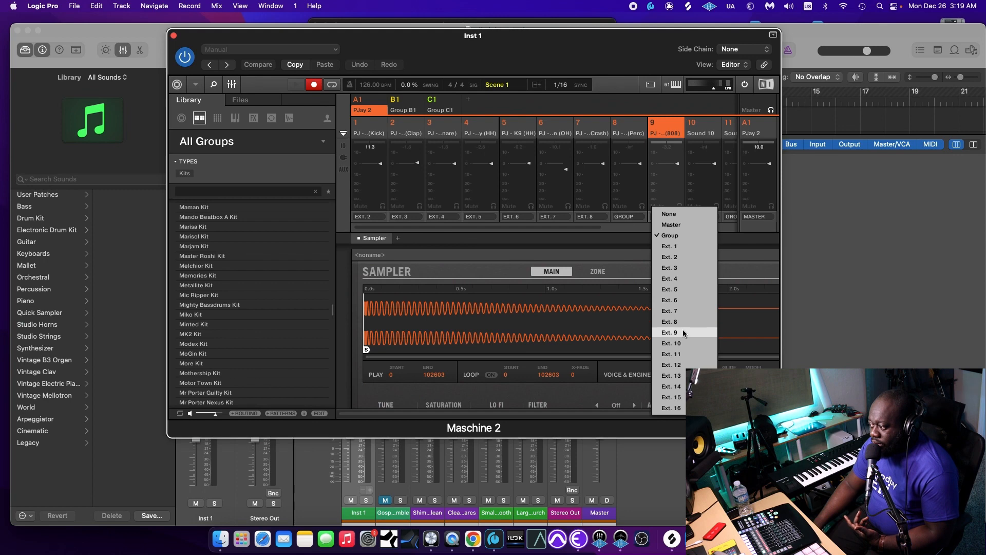
{"action": "left_click", "coordinate": [669, 246]}
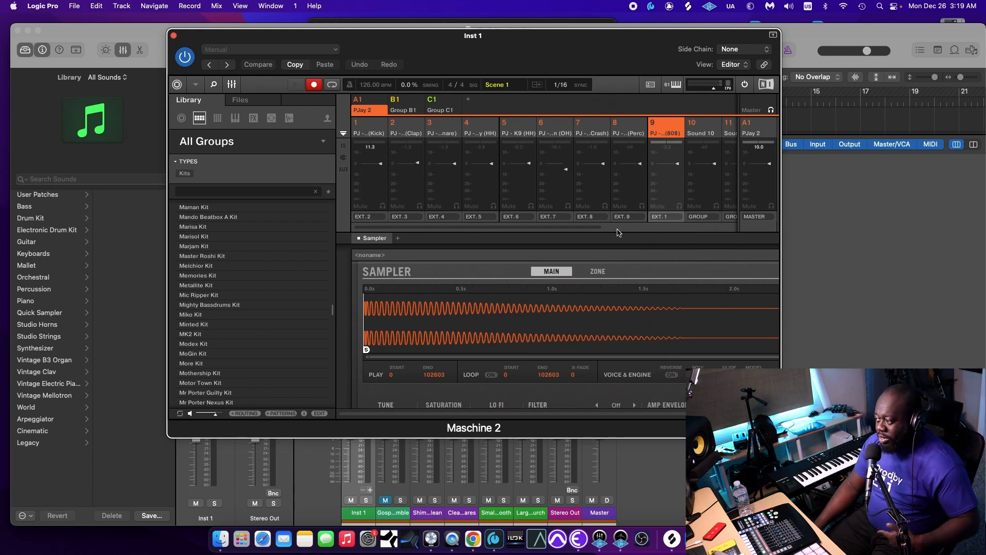
{"action": "mouse_move", "coordinate": [659, 227]}
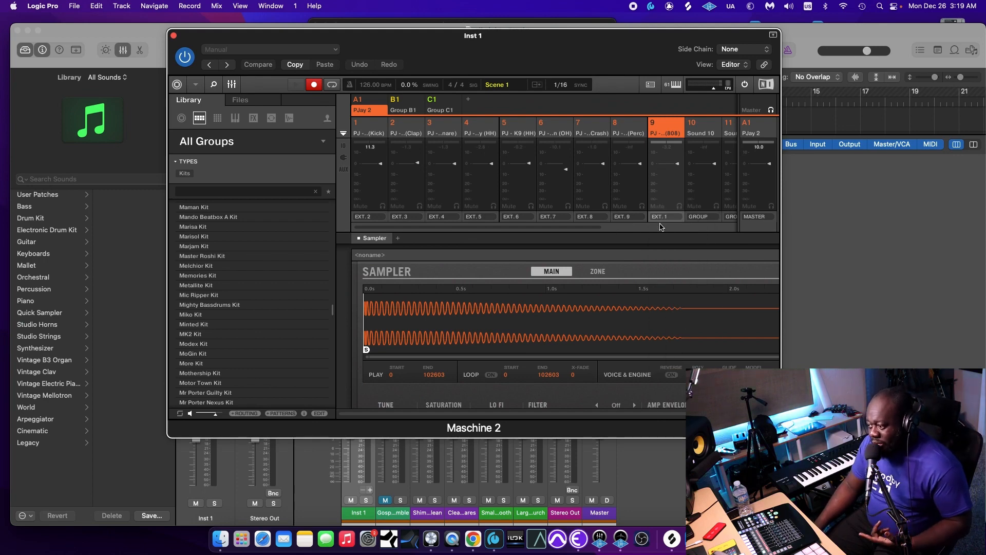
{"action": "mouse_move", "coordinate": [591, 224]}
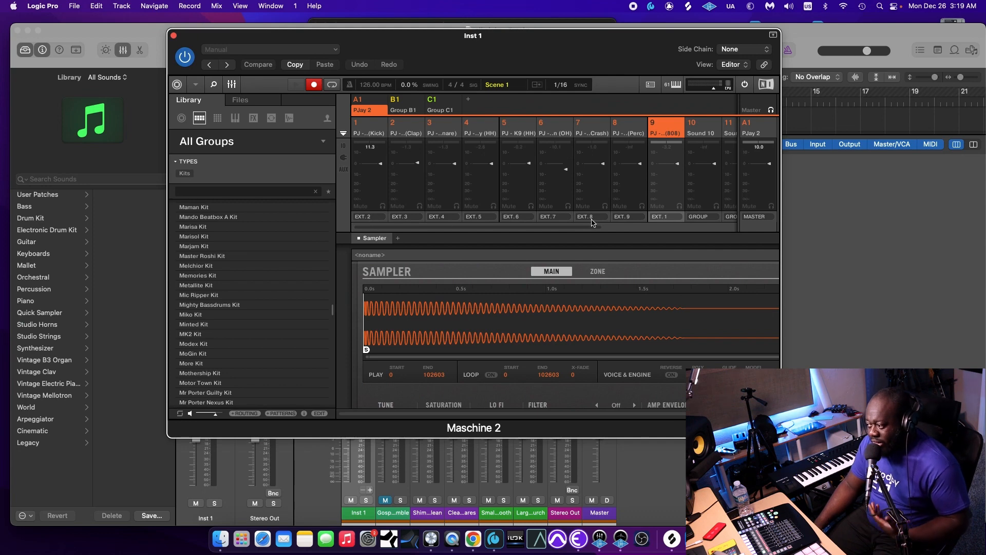
{"action": "mouse_move", "coordinate": [371, 225]}
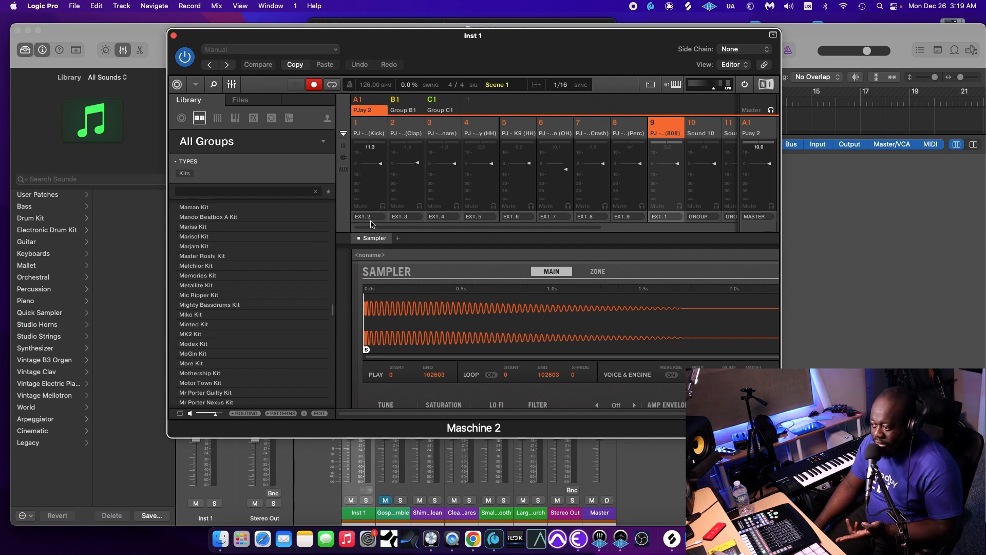
{"action": "mouse_move", "coordinate": [451, 218]}
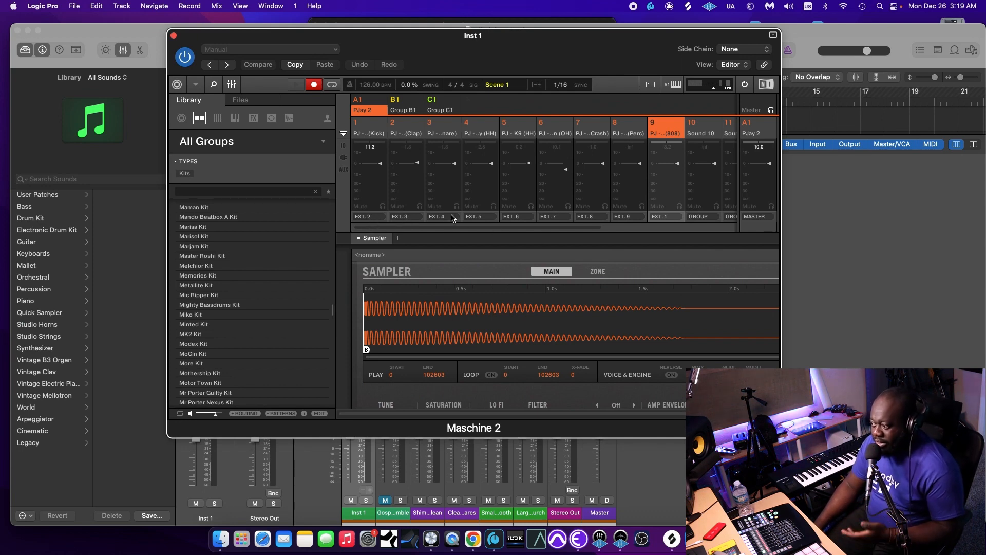
{"action": "mouse_move", "coordinate": [589, 227]}
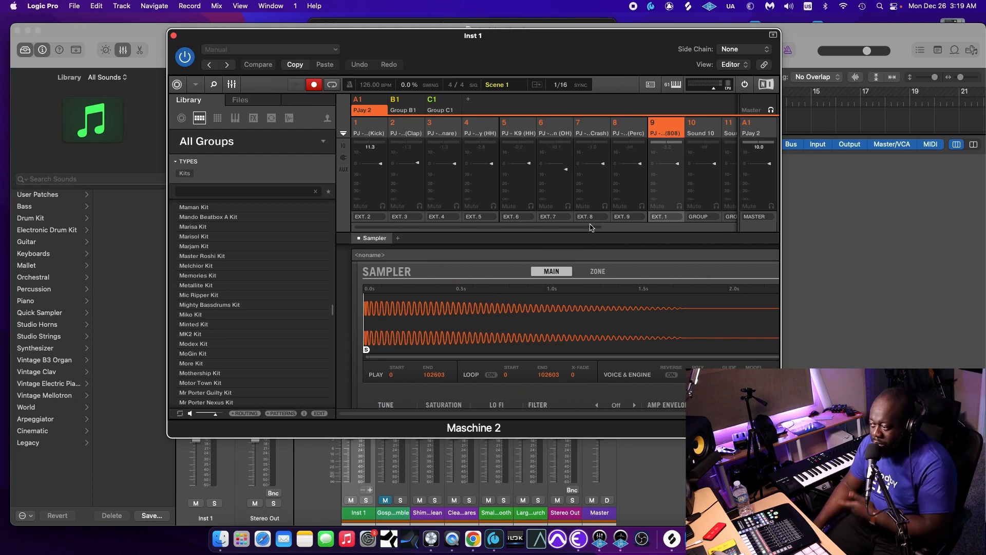
{"action": "mouse_move", "coordinate": [437, 175]}
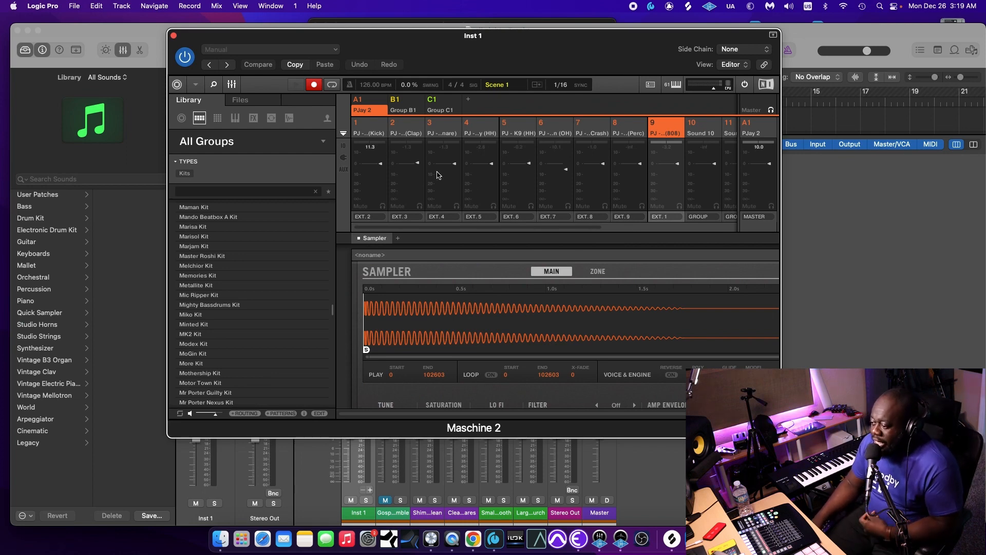
{"action": "mouse_move", "coordinate": [401, 103]}
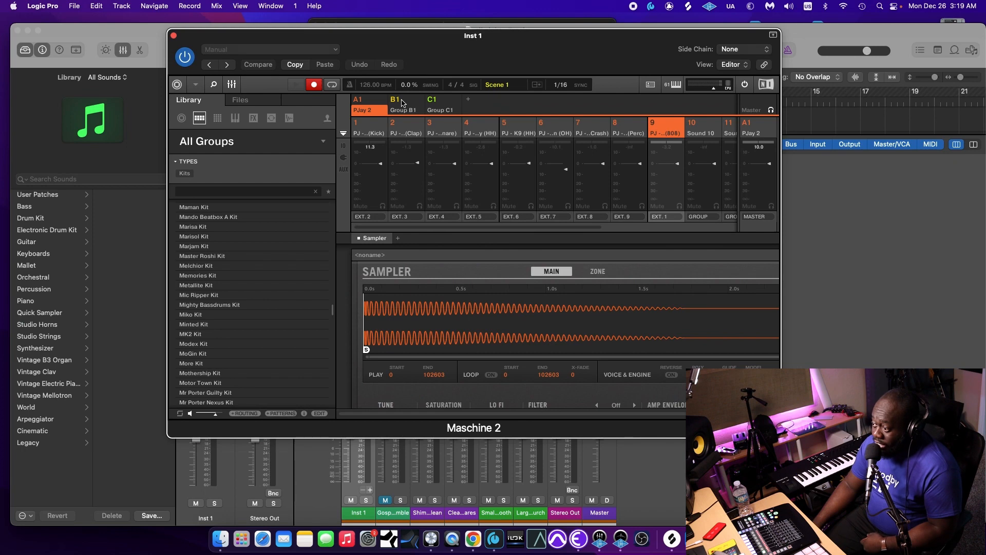
Send Group B1, the Amsterdamned synths, to output Ext. 10
{"action": "left_click", "coordinate": [395, 99]}
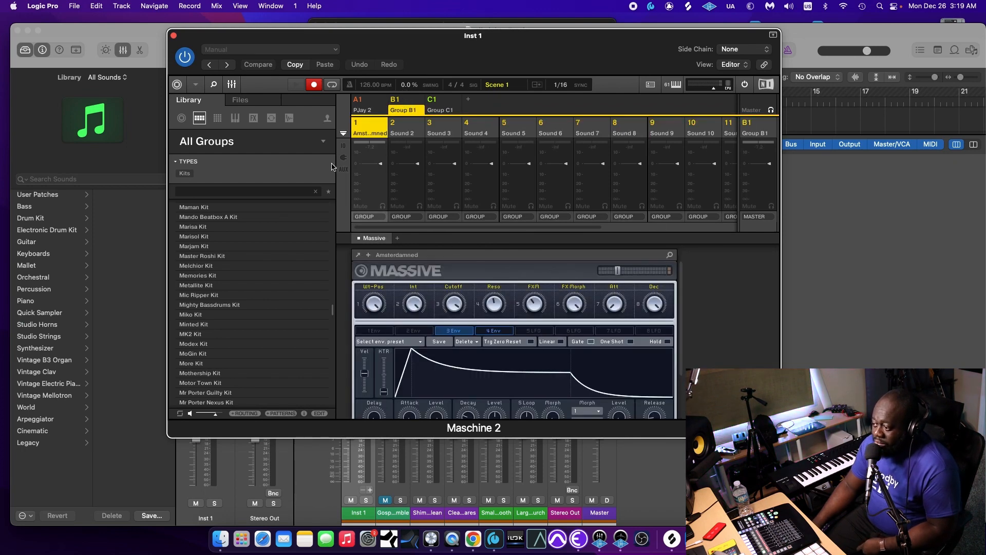
{"action": "mouse_move", "coordinate": [343, 125]}
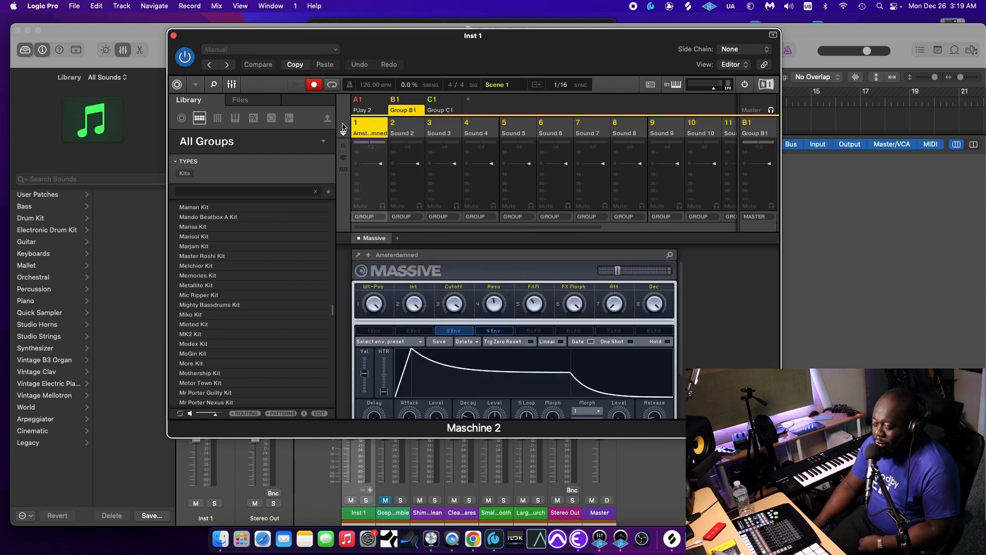
{"action": "mouse_move", "coordinate": [376, 123]}
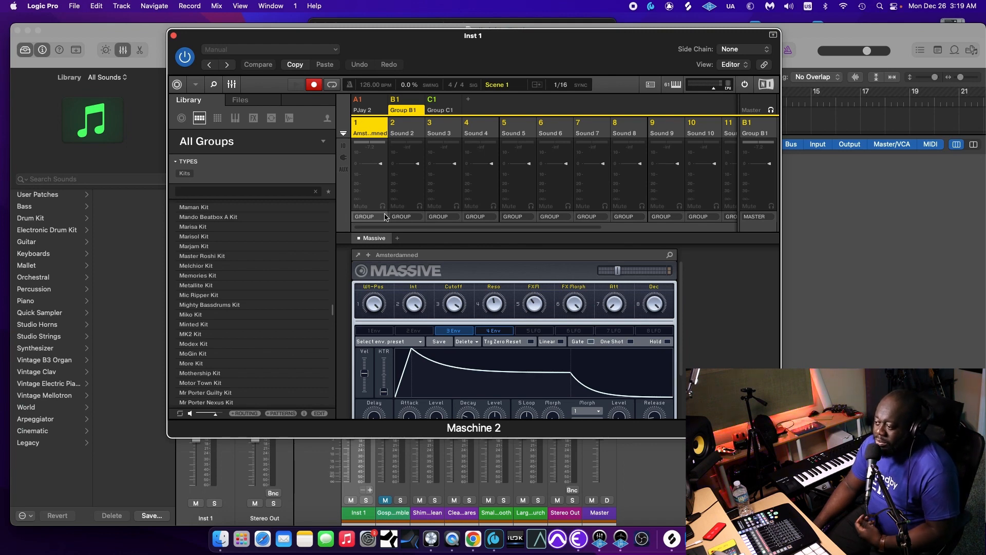
{"action": "mouse_move", "coordinate": [763, 135]}
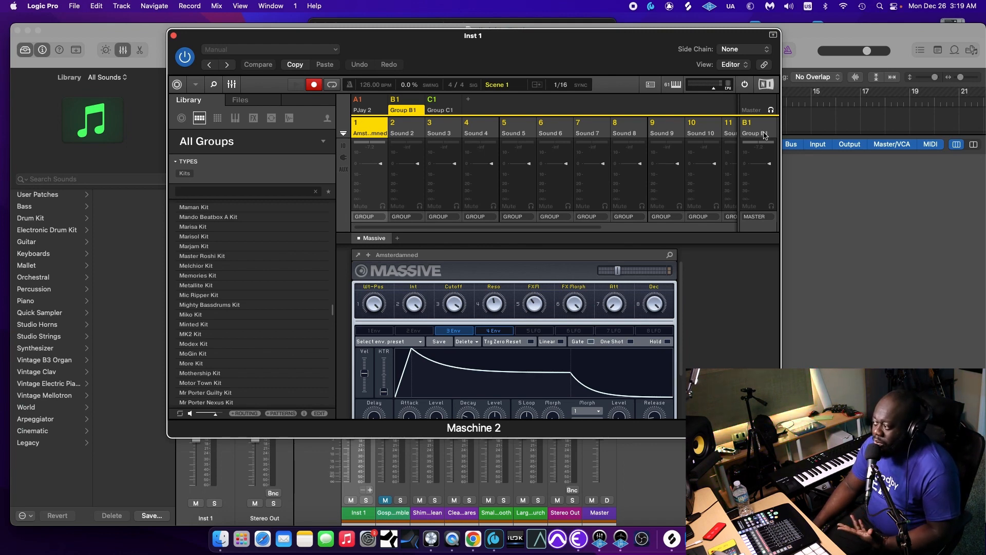
{"action": "mouse_move", "coordinate": [745, 146]}
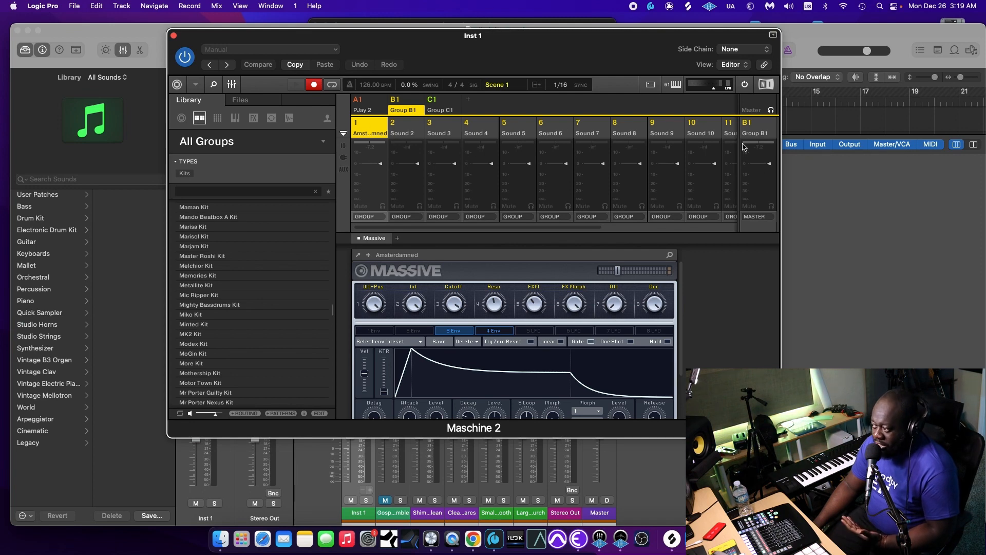
{"action": "mouse_move", "coordinate": [764, 143]}
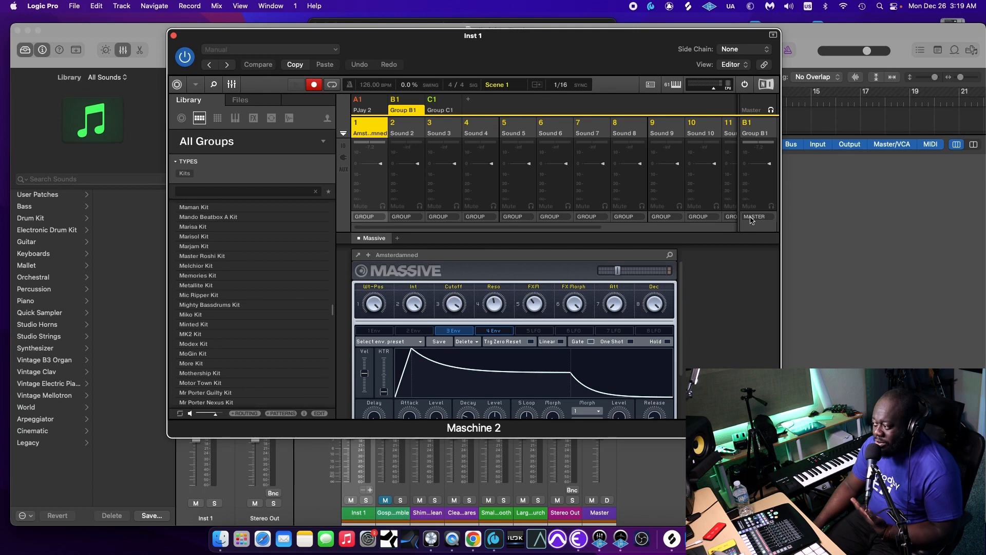
{"action": "left_click", "coordinate": [754, 216]}
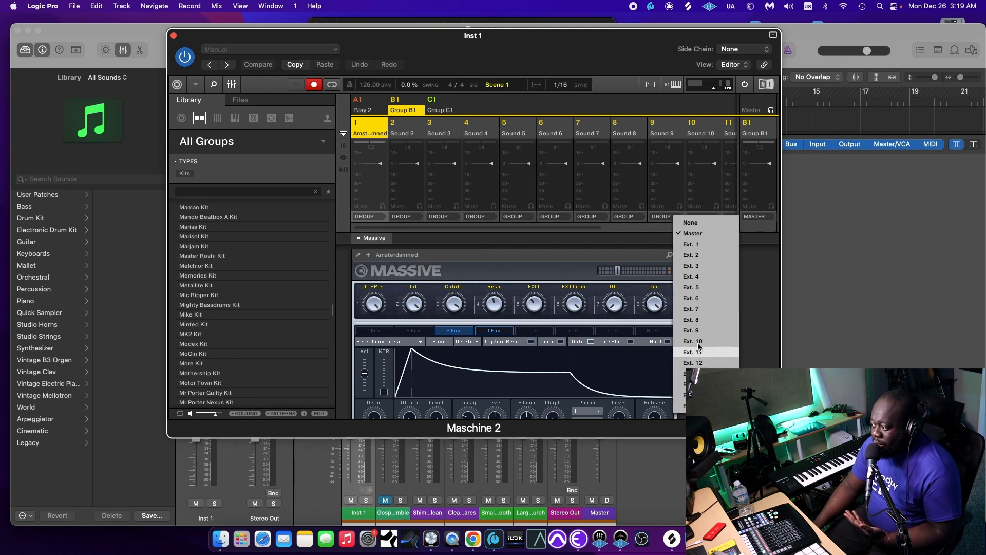
{"action": "mouse_move", "coordinate": [691, 330]}
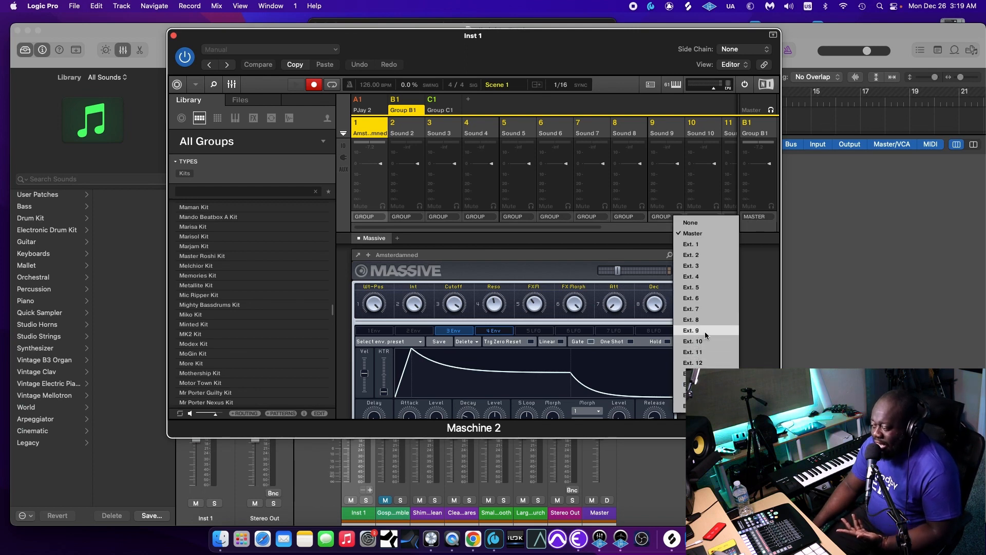
{"action": "mouse_move", "coordinate": [735, 334]}
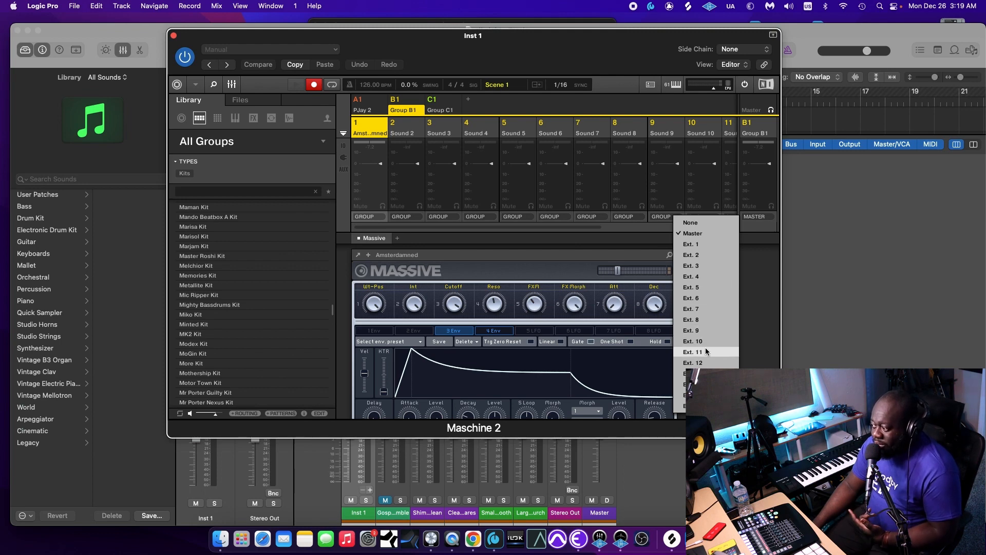
{"action": "left_click", "coordinate": [695, 341]}
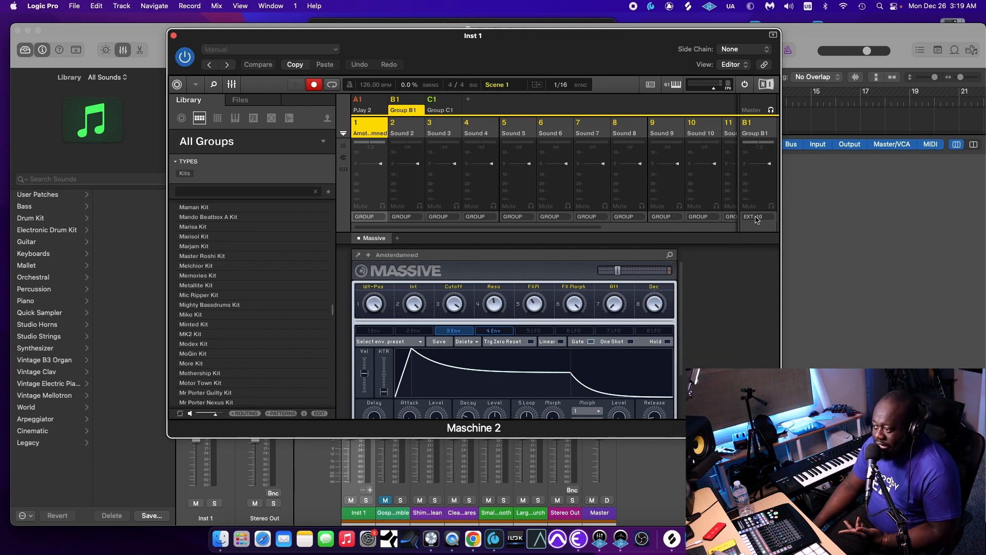
Send Group C1, Avanti Keys, to Ext. 11 and recheck both groups' routing
{"action": "left_click", "coordinate": [432, 110]}
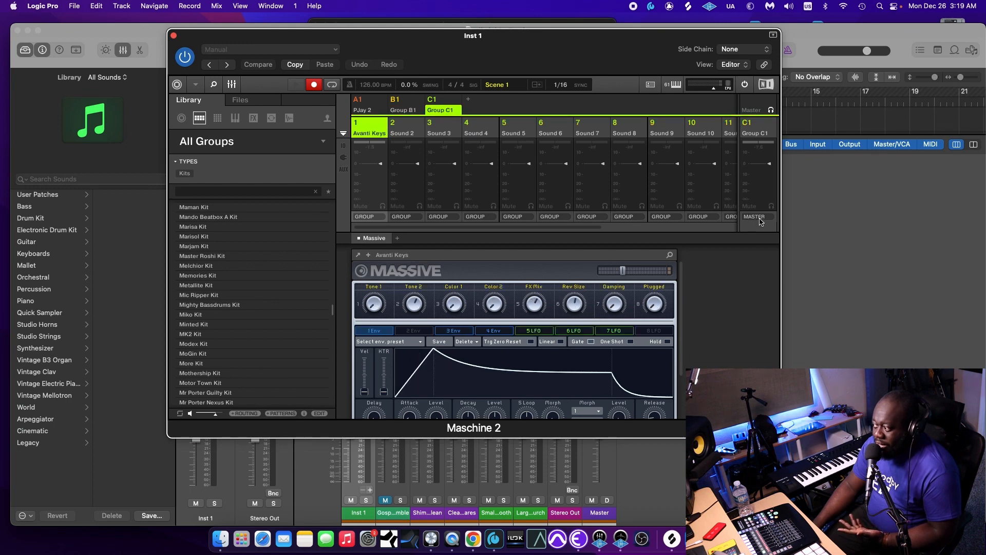
{"action": "left_click", "coordinate": [755, 216]}
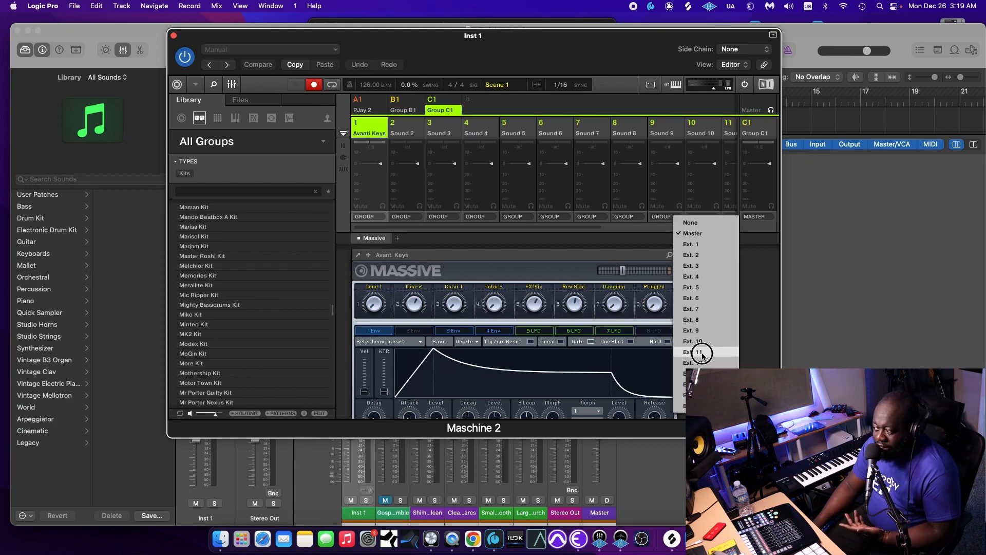
{"action": "left_click", "coordinate": [690, 351]}
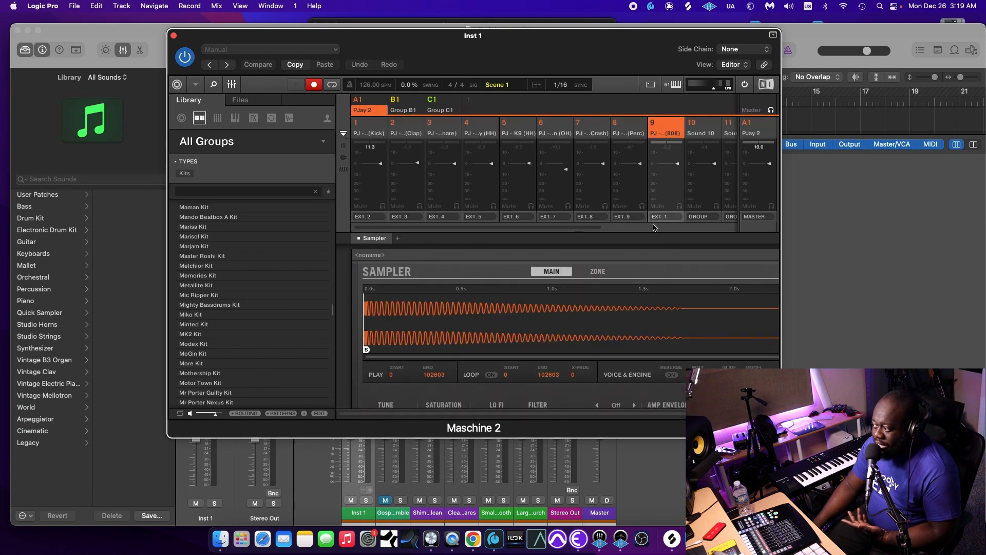
{"action": "left_click", "coordinate": [395, 110]}
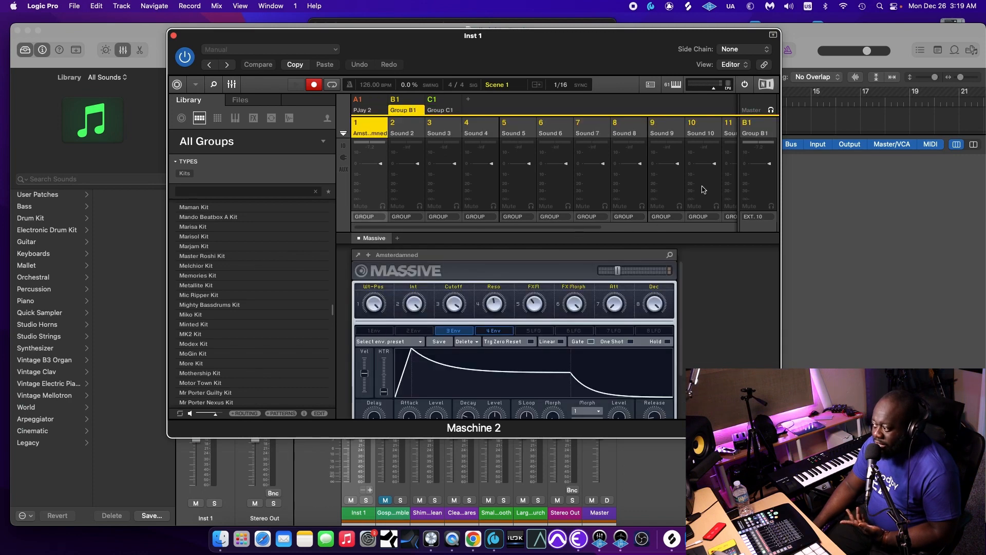
{"action": "left_click", "coordinate": [440, 110]}
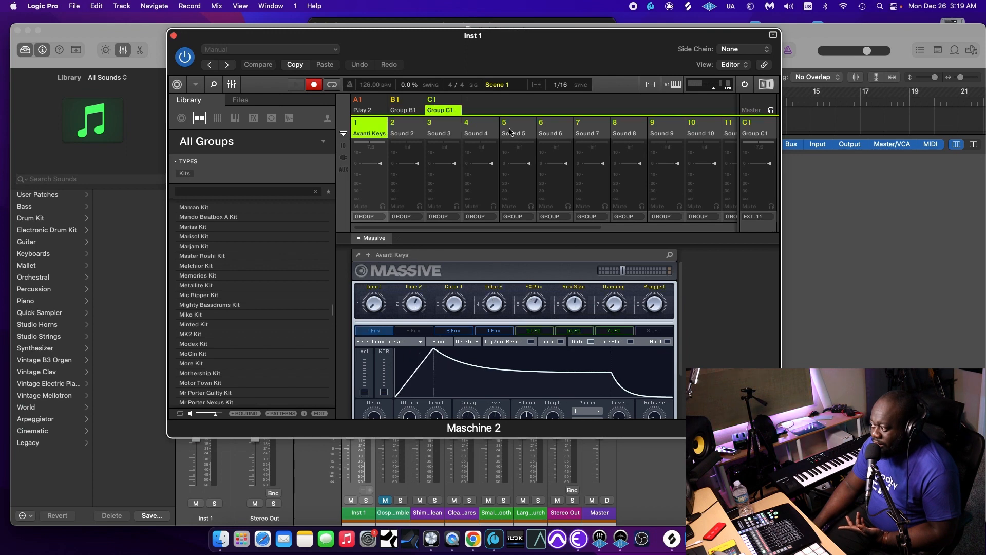
{"action": "mouse_move", "coordinate": [550, 207]}
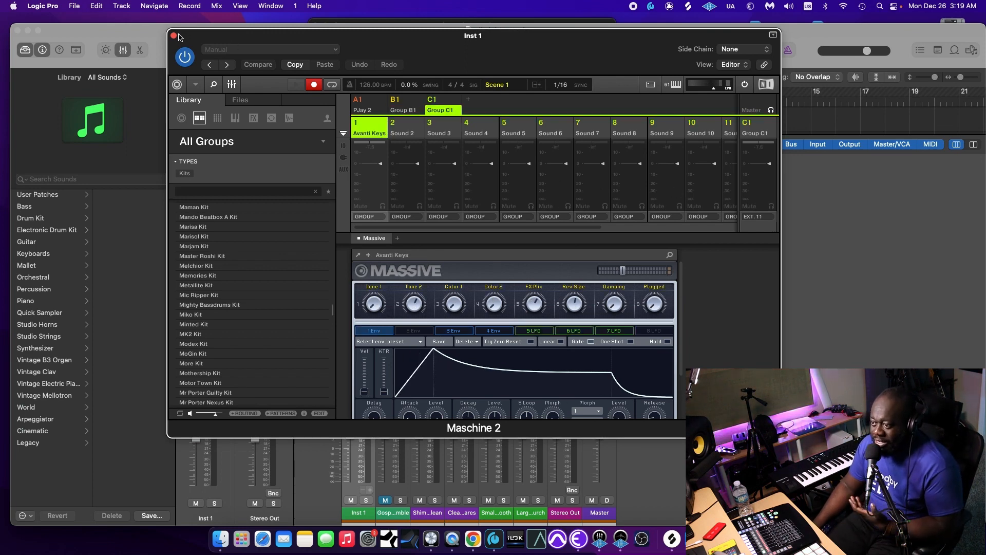
Close the Maschine 2 window, then briefly play and stop the project
{"action": "left_click", "coordinate": [174, 36]}
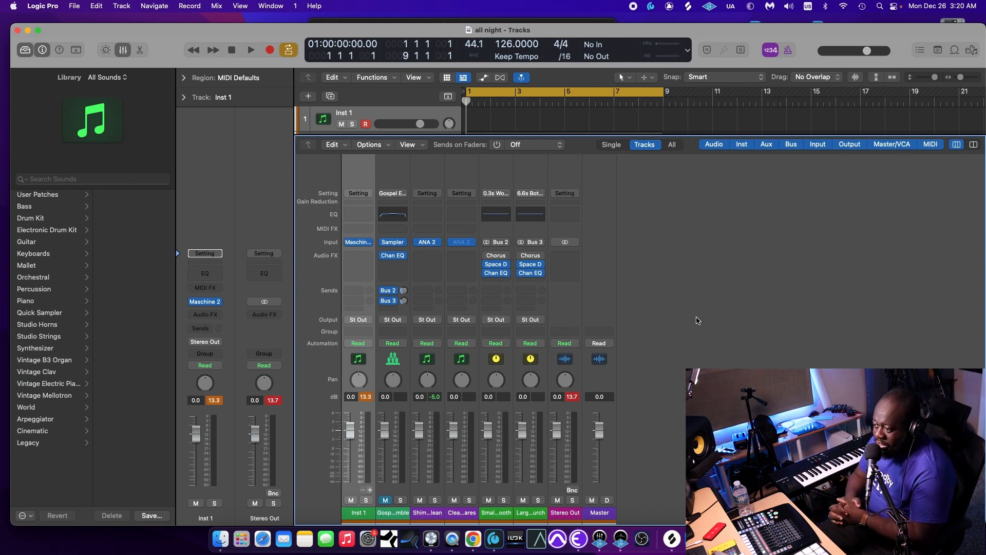
{"action": "left_click", "coordinate": [250, 50]}
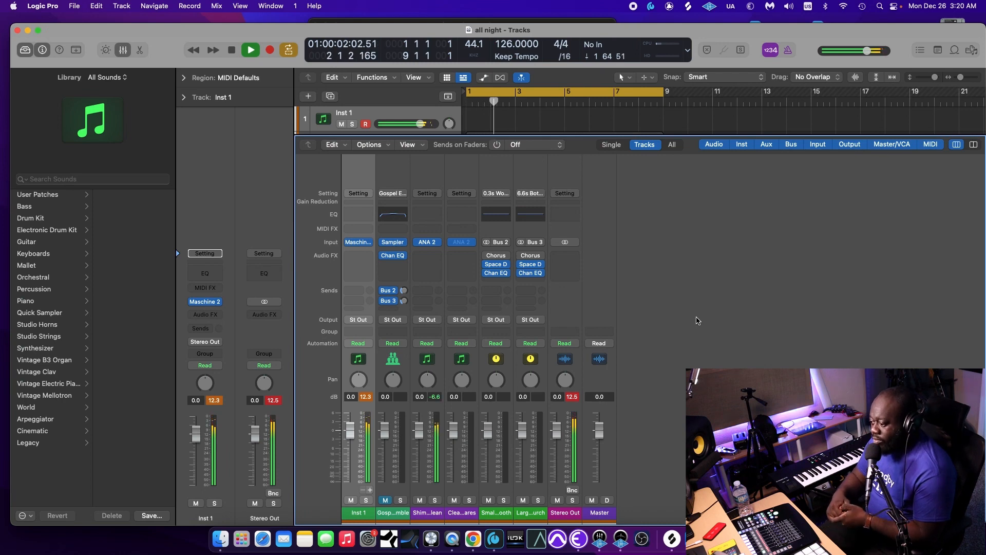
{"action": "left_click", "coordinate": [231, 50]}
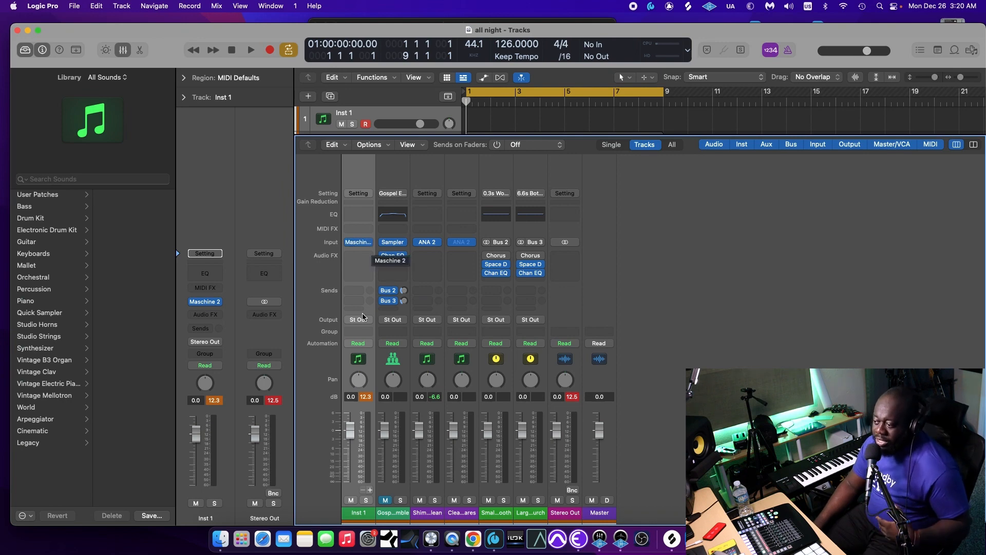
{"action": "mouse_move", "coordinate": [349, 253]}
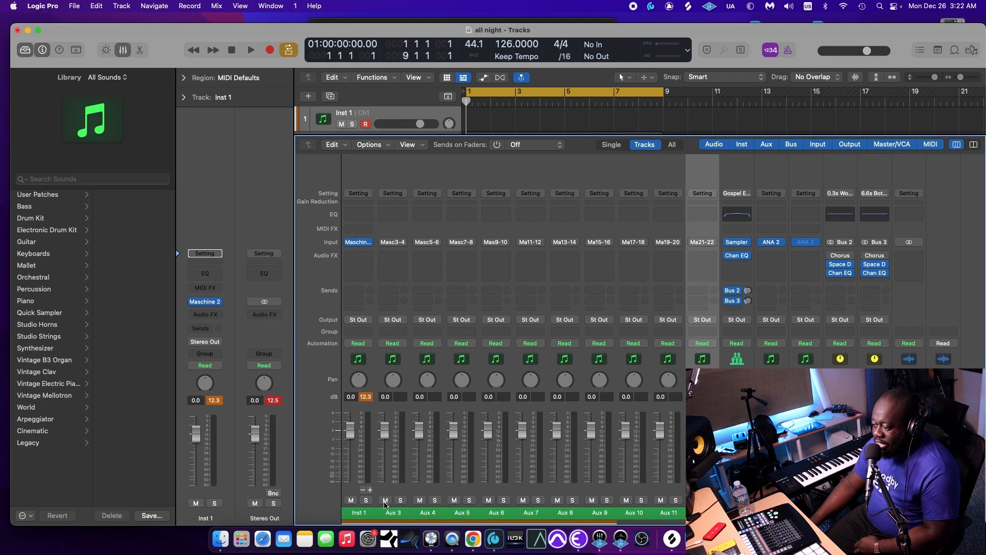
{"action": "mouse_move", "coordinate": [350, 492]}
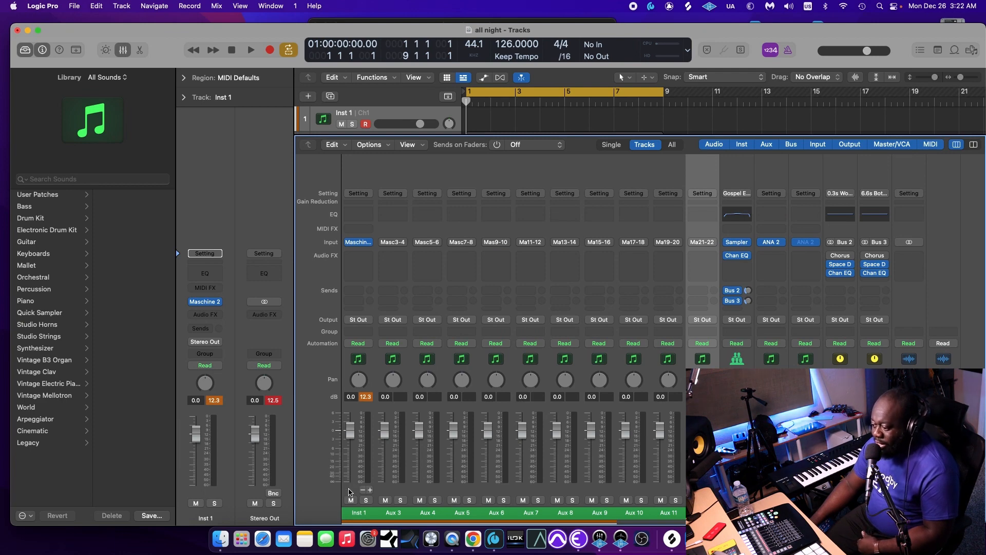
{"action": "mouse_move", "coordinate": [382, 490]}
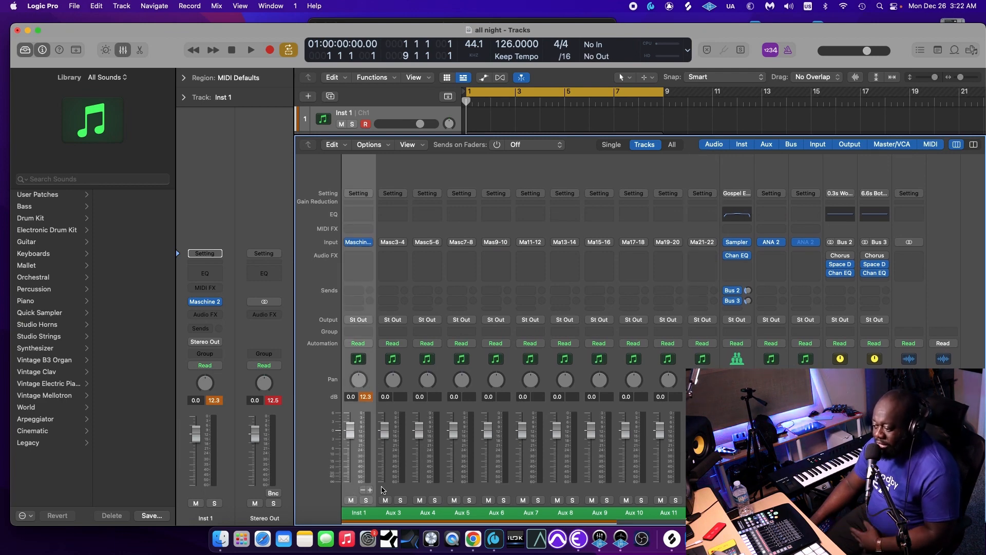
{"action": "mouse_move", "coordinate": [366, 486]}
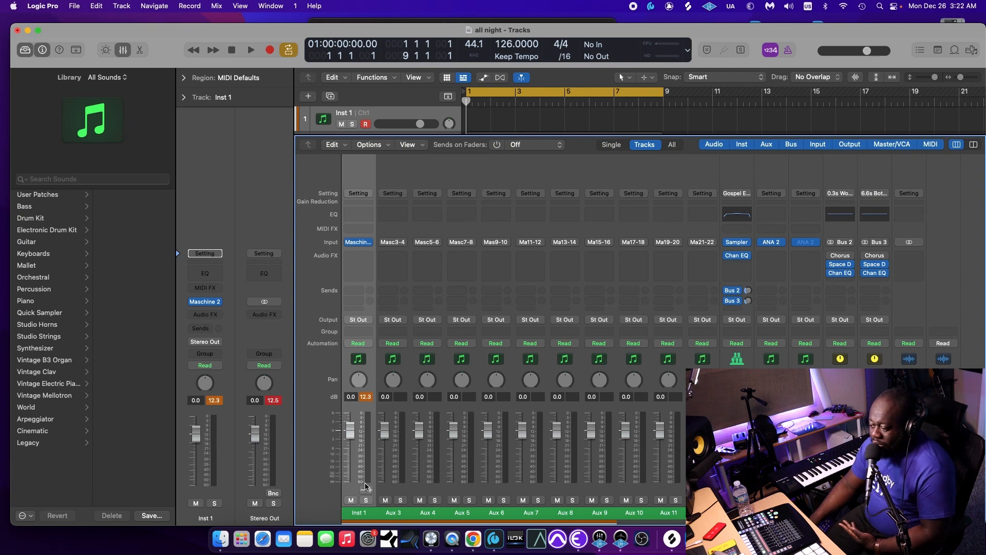
{"action": "mouse_move", "coordinate": [370, 479]}
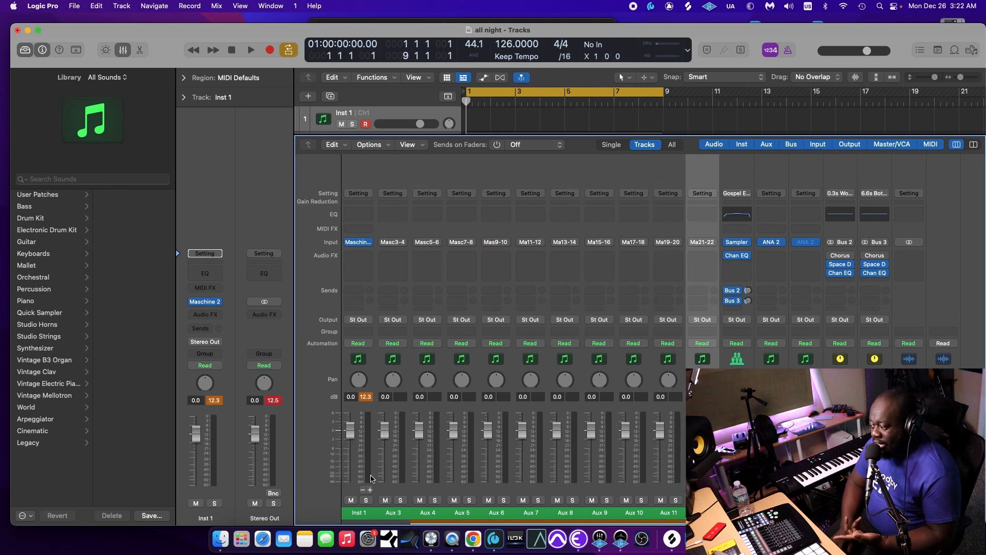
{"action": "mouse_move", "coordinate": [392, 258]}
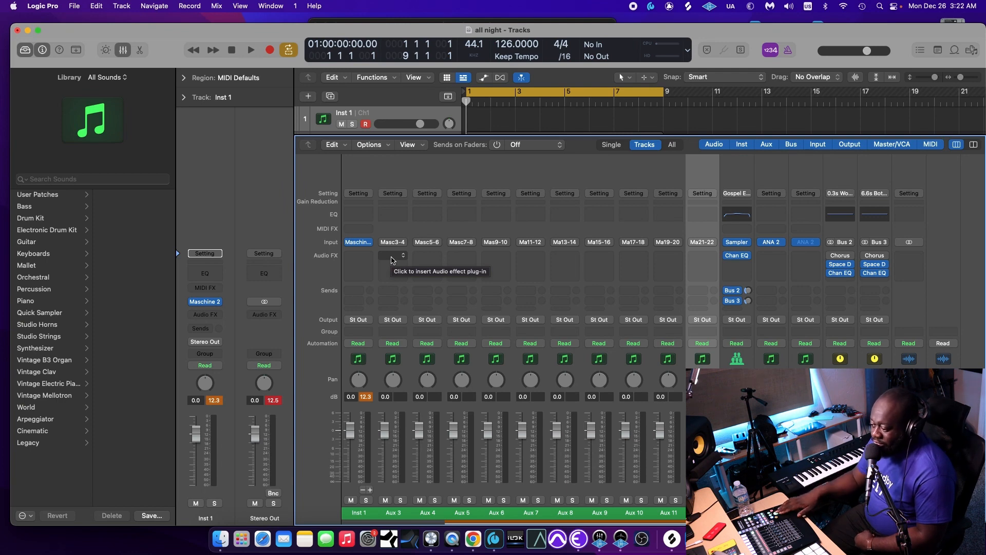
{"action": "left_click", "coordinate": [251, 50]}
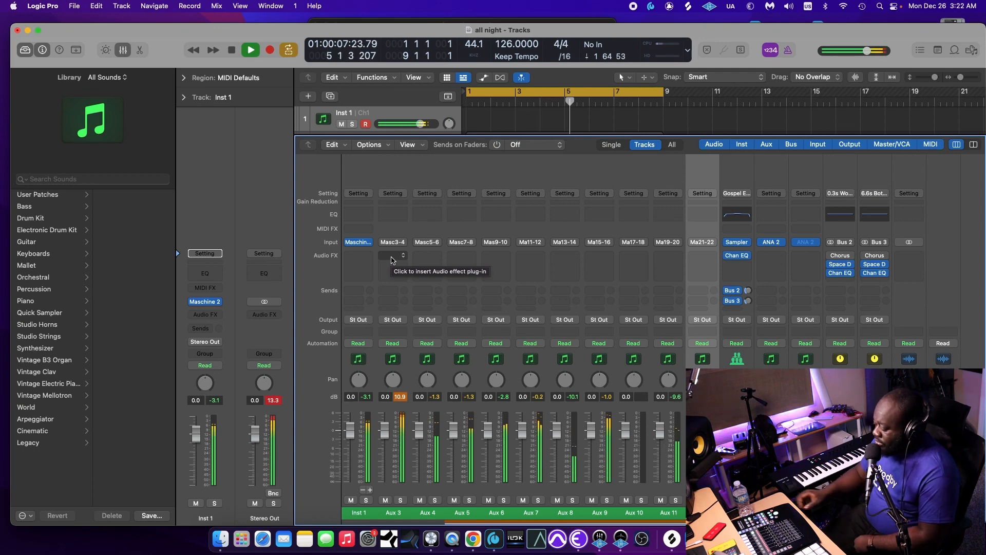
{"action": "left_click", "coordinate": [250, 50]}
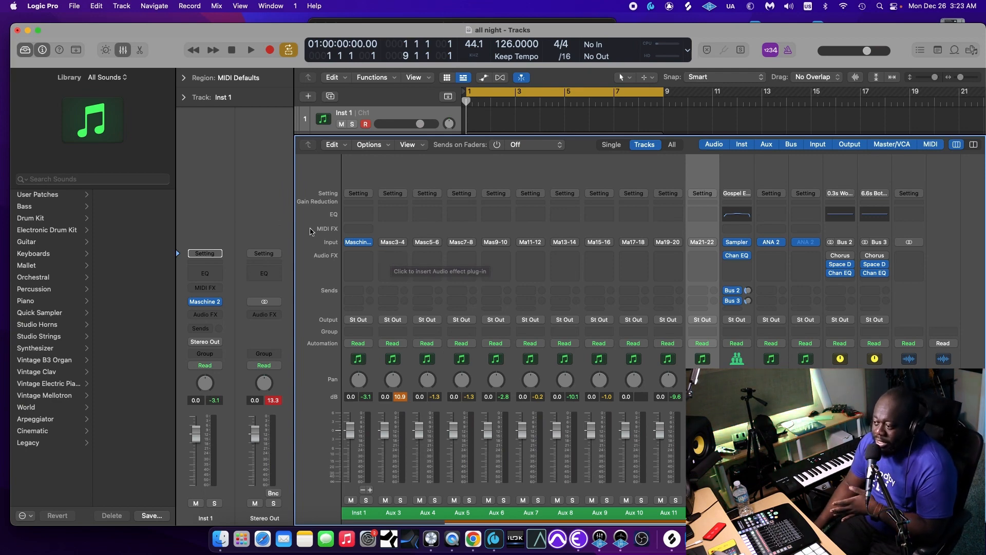
{"action": "double_click", "coordinate": [205, 302]}
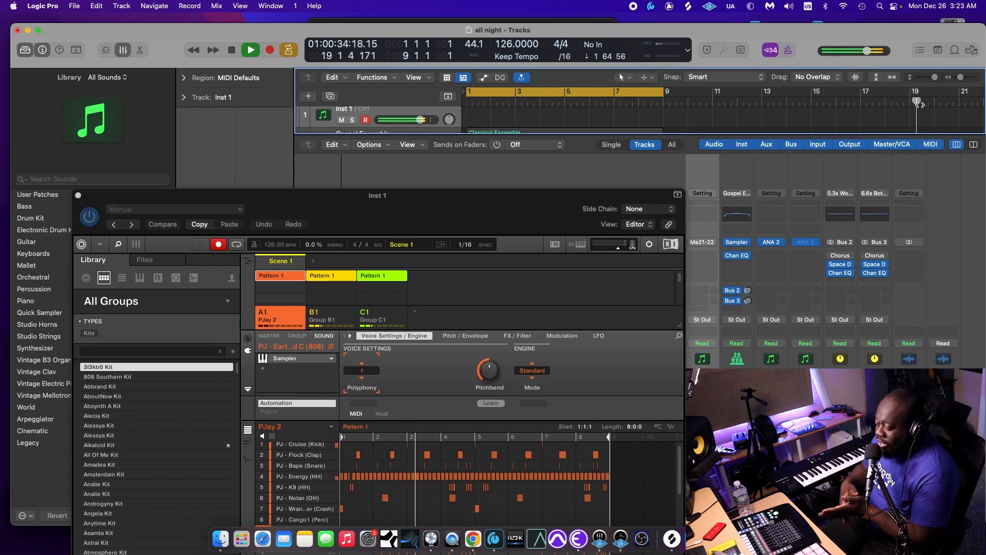
{"action": "left_click", "coordinate": [250, 50]}
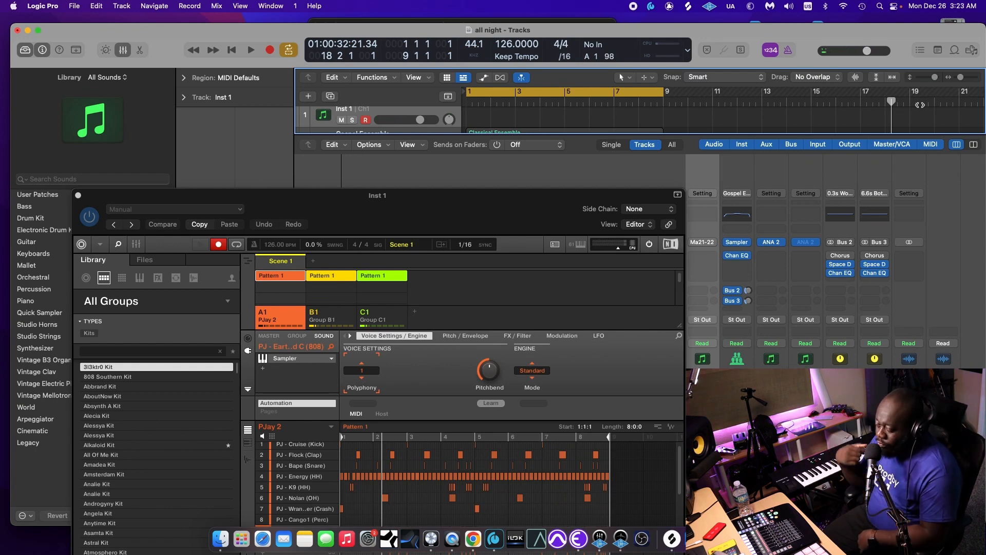
{"action": "left_click", "coordinate": [231, 50]}
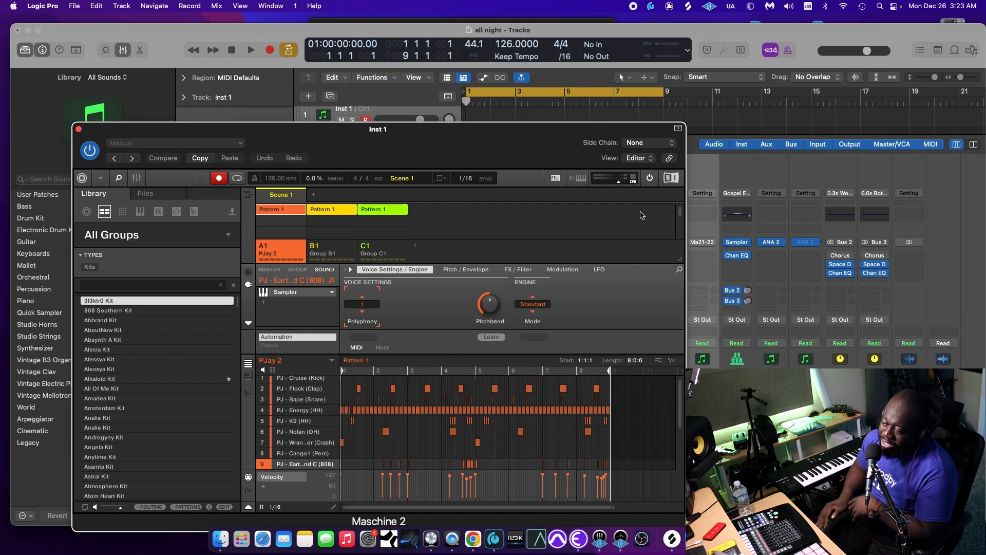
{"action": "mouse_move", "coordinate": [663, 357]}
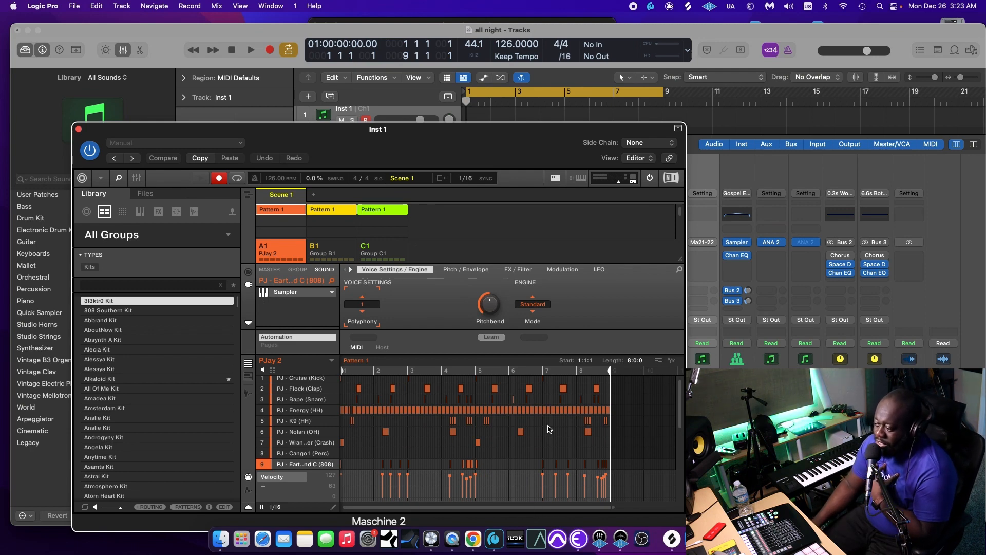
{"action": "mouse_move", "coordinate": [653, 367]}
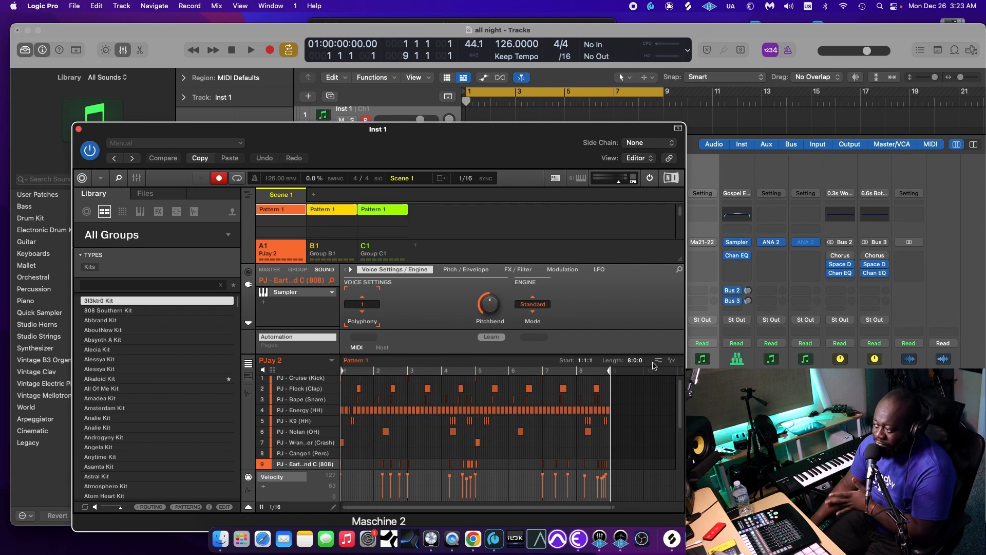
{"action": "mouse_move", "coordinate": [578, 118]}
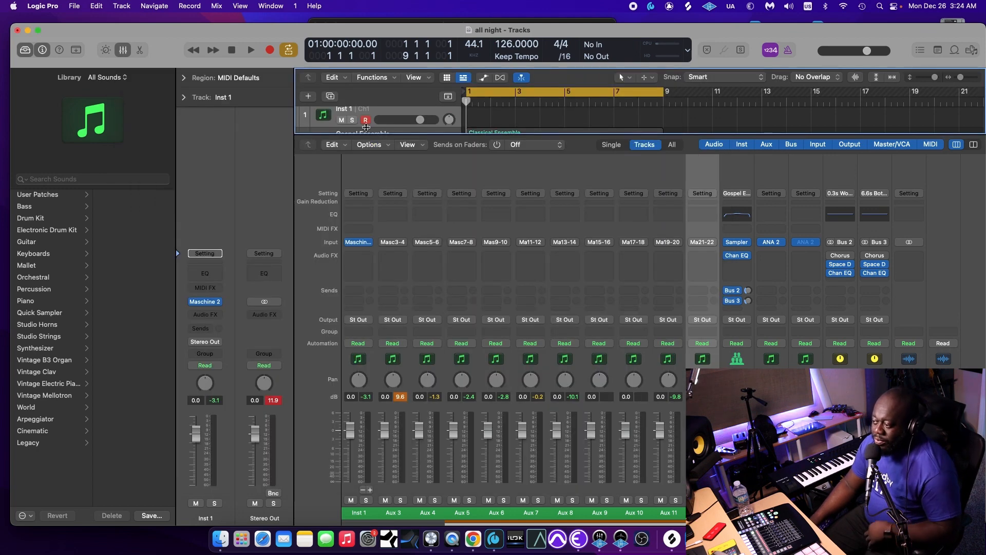
{"action": "mouse_move", "coordinate": [365, 129]}
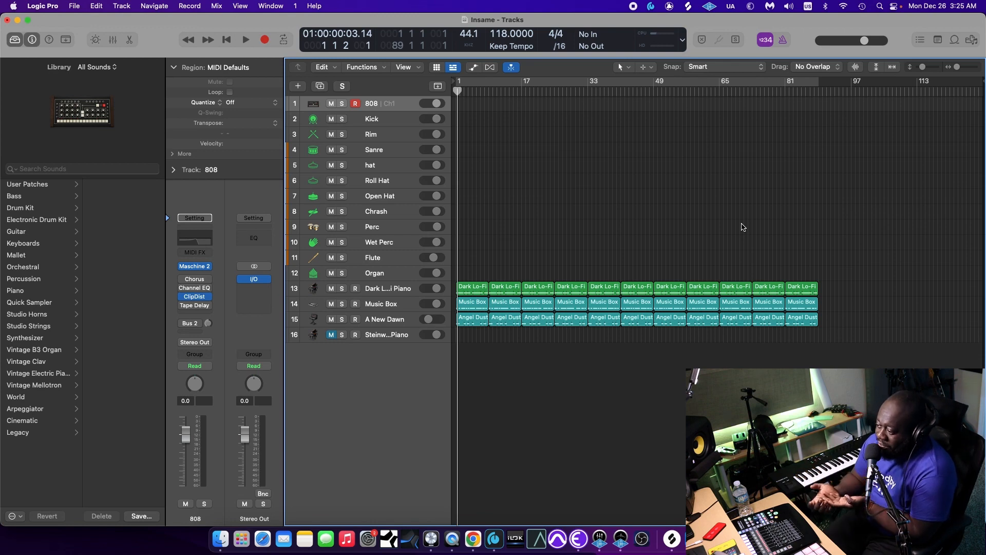
Play back the Insame arrangement with drums, piano and music box, then stop
{"action": "left_click", "coordinate": [244, 39]}
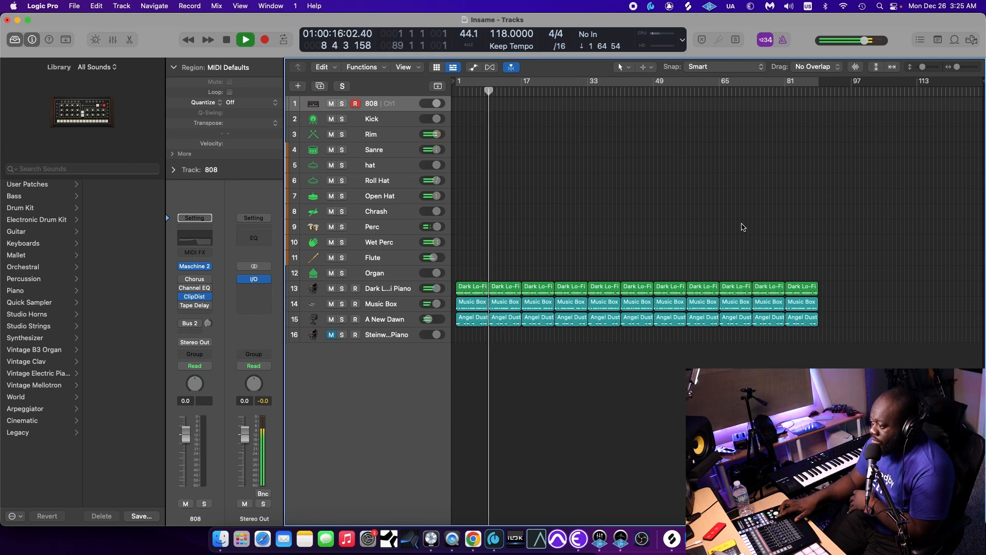
{"action": "left_click", "coordinate": [244, 39]}
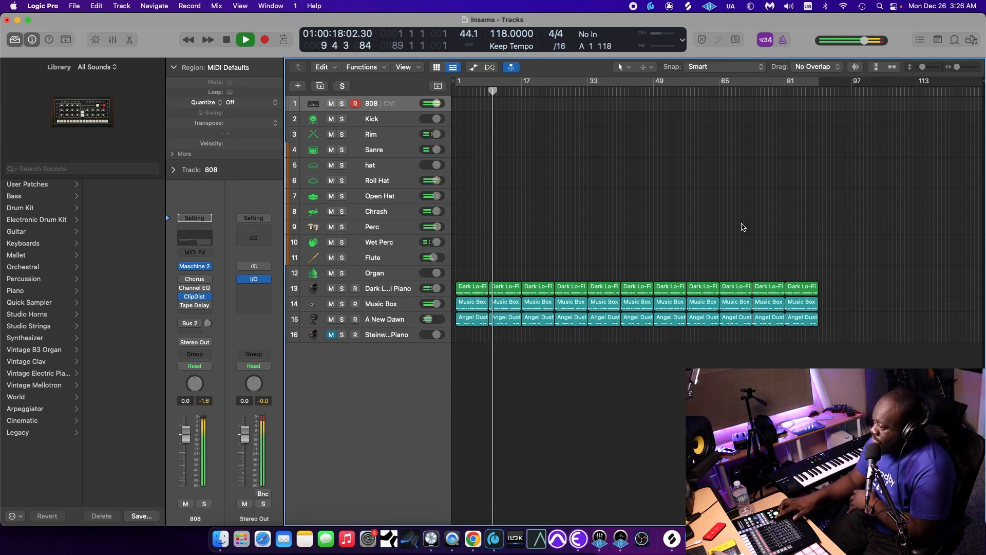
{"action": "left_click", "coordinate": [227, 39]}
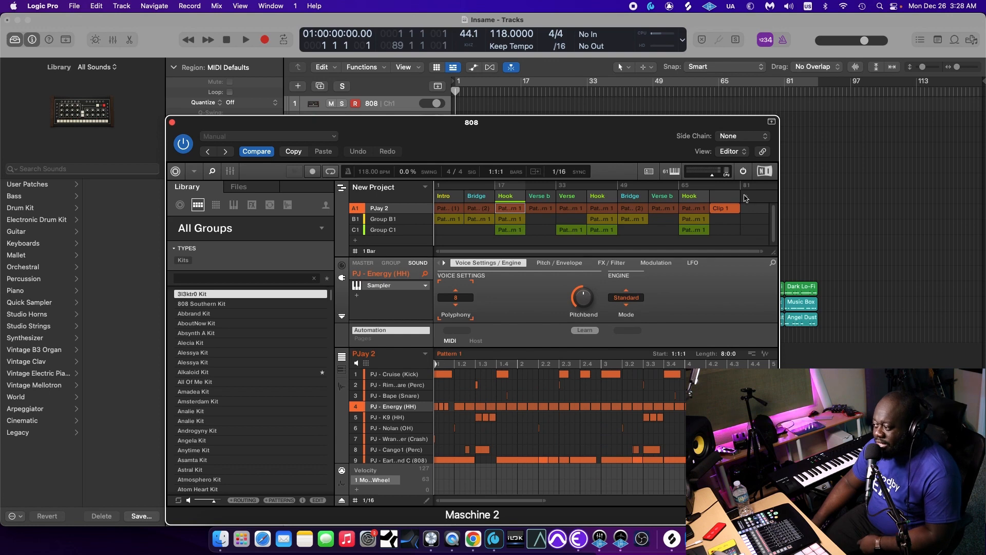
{"action": "mouse_move", "coordinate": [505, 198]}
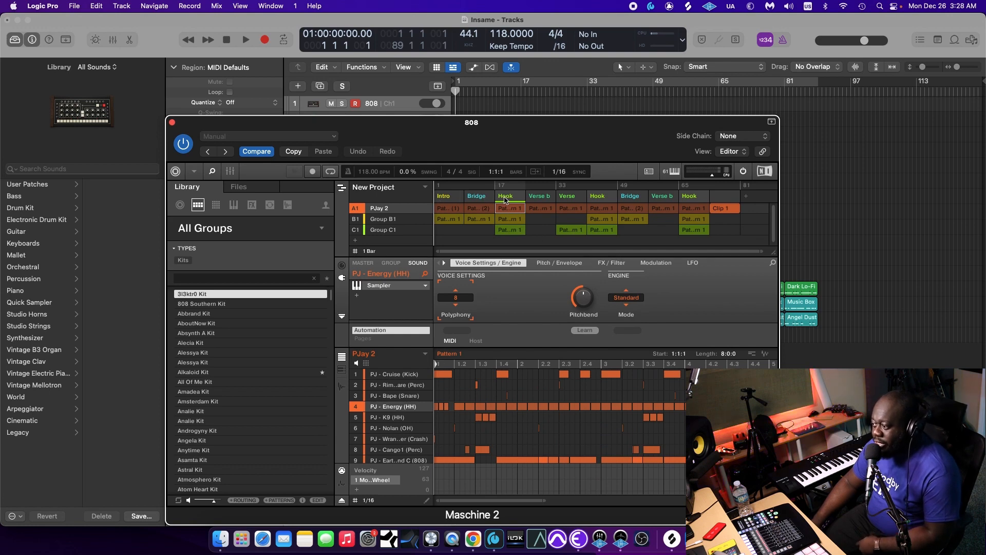
{"action": "mouse_move", "coordinate": [563, 201]}
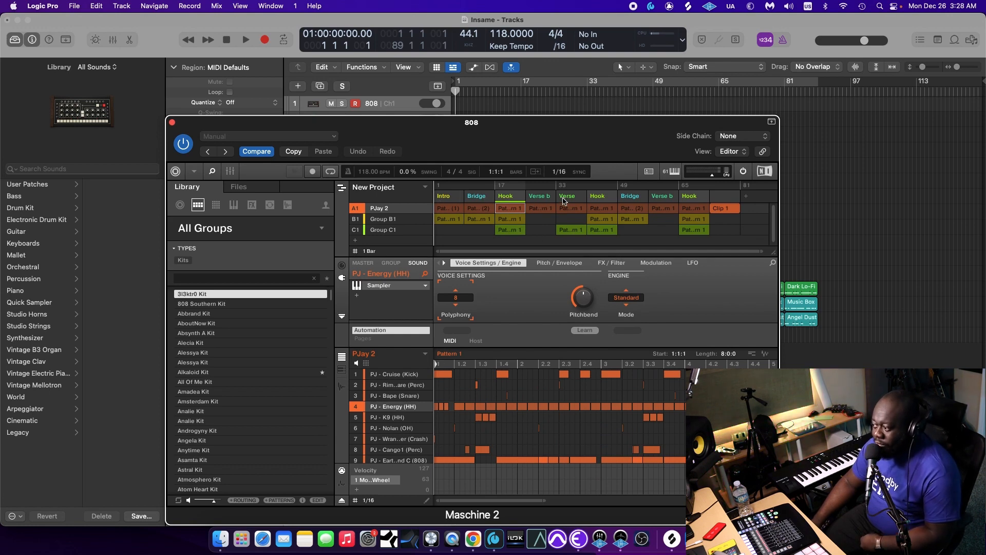
{"action": "mouse_move", "coordinate": [645, 201]}
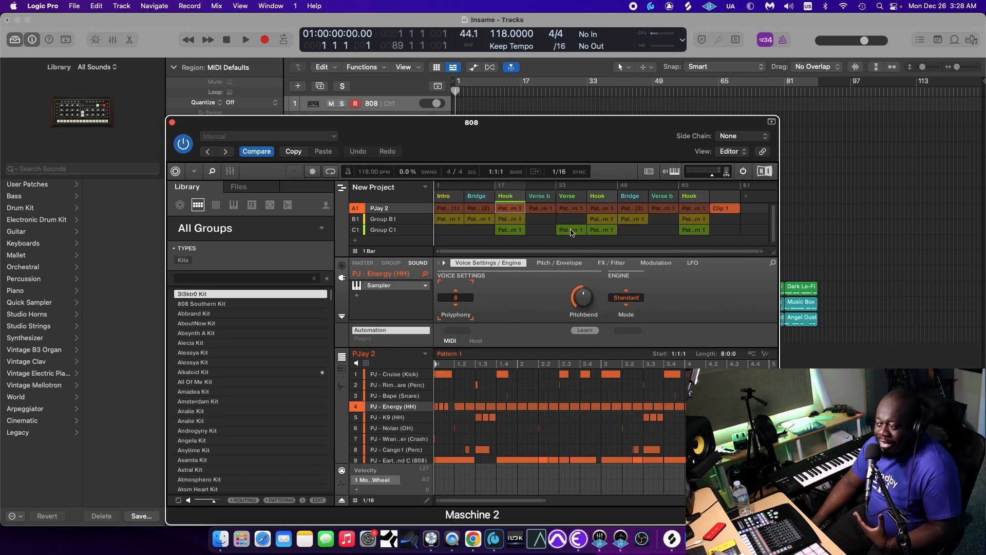
{"action": "mouse_move", "coordinate": [507, 252]}
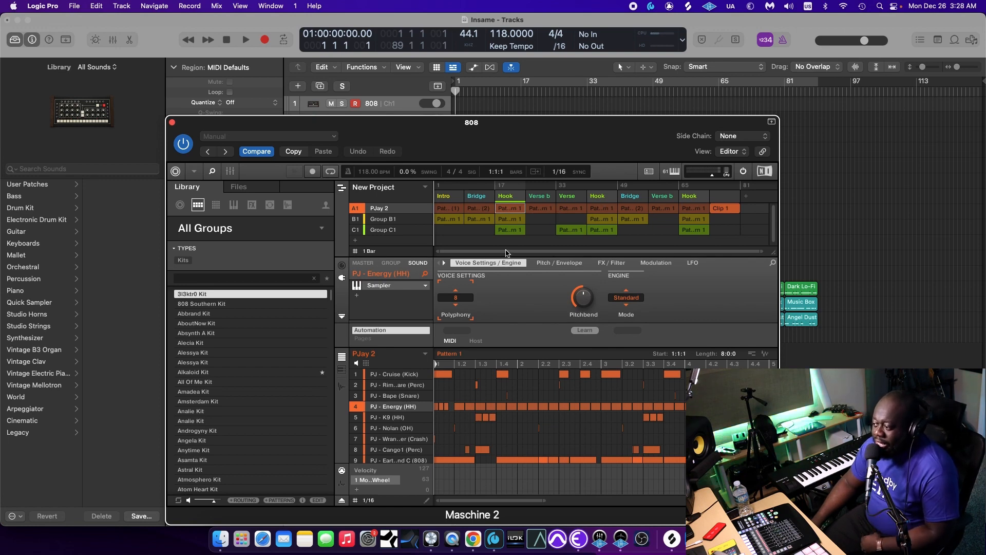
{"action": "mouse_move", "coordinate": [432, 213]}
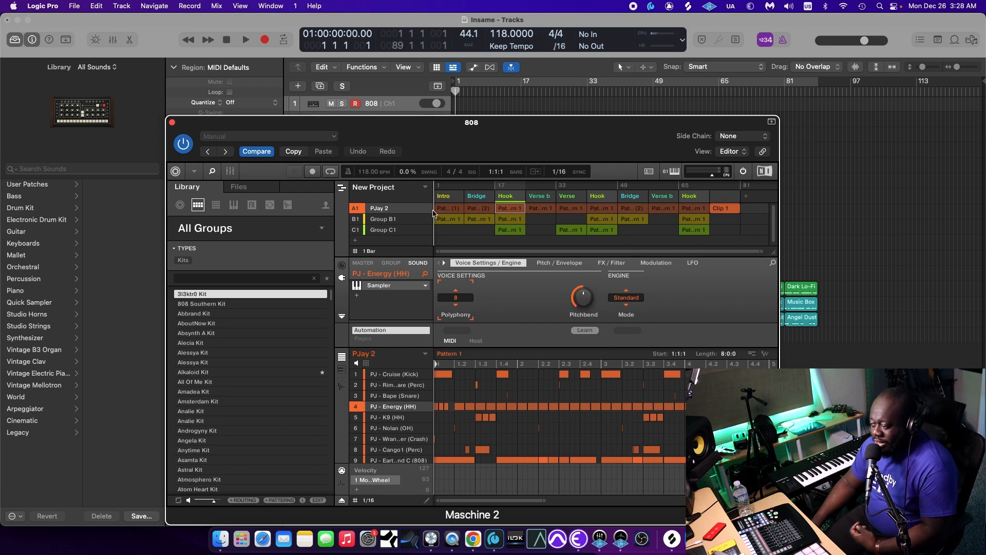
{"action": "mouse_move", "coordinate": [575, 127]}
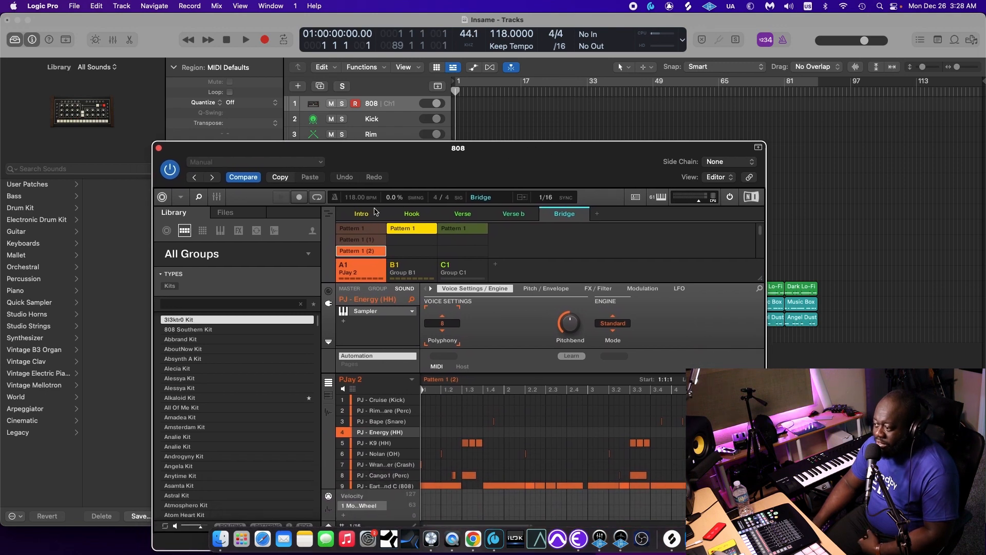
Select the Intro scene in Maschine's Ideas view to show its sparse pattern
{"action": "left_click", "coordinate": [361, 214]}
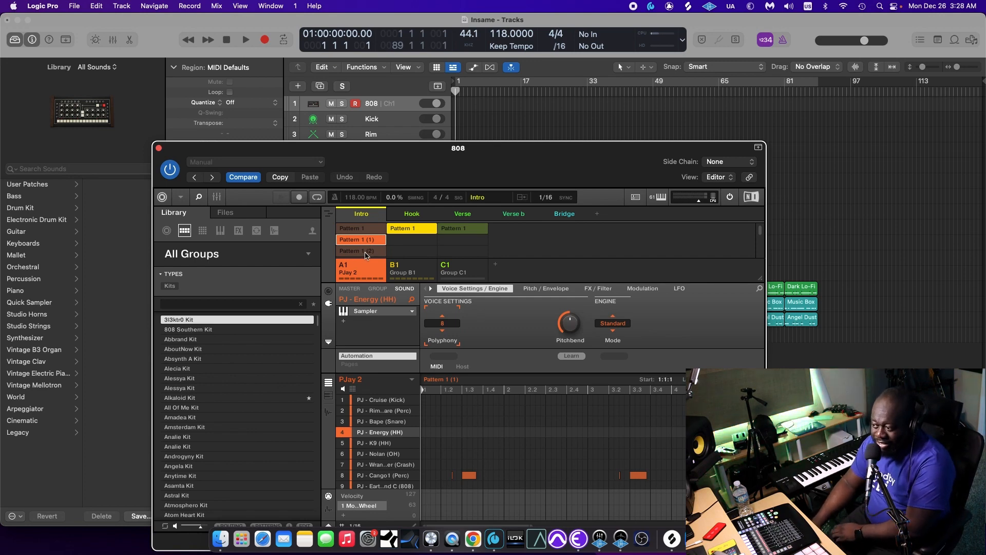
{"action": "mouse_move", "coordinate": [375, 222]}
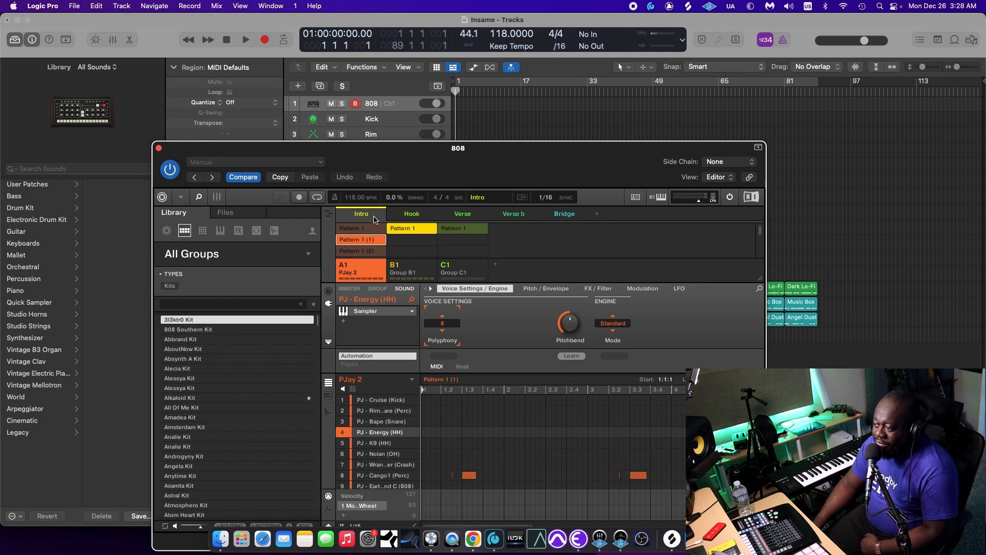
{"action": "mouse_move", "coordinate": [421, 257]}
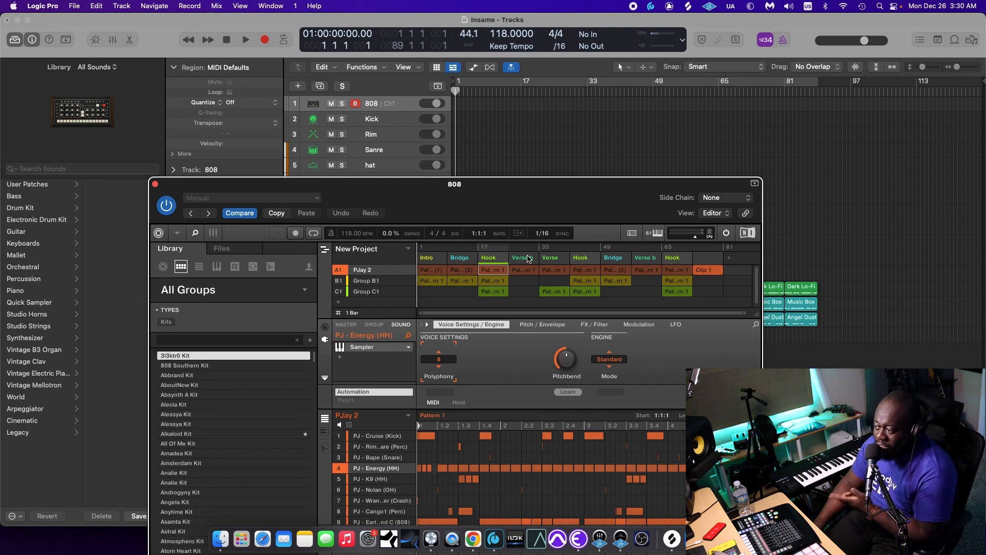
{"action": "mouse_move", "coordinate": [577, 269]}
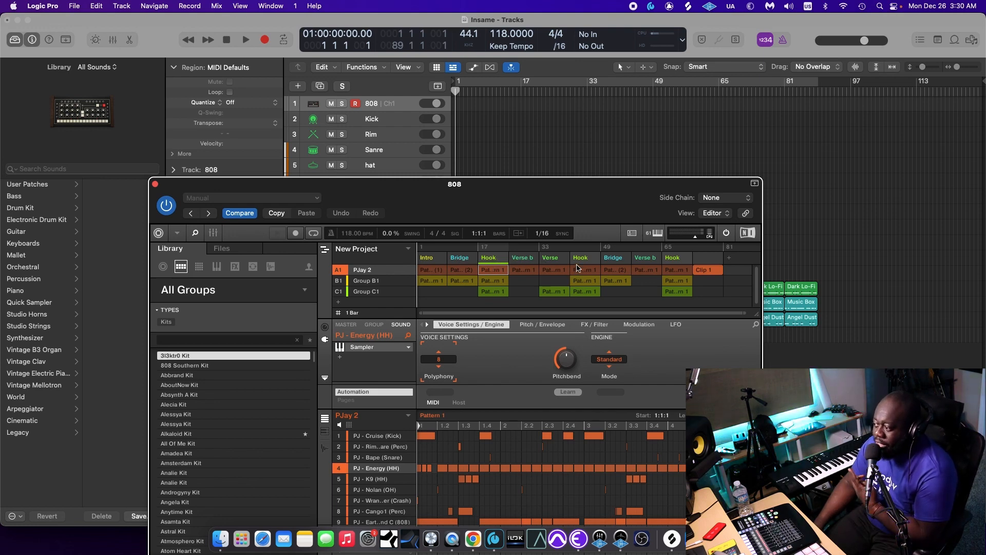
{"action": "mouse_move", "coordinate": [606, 279]}
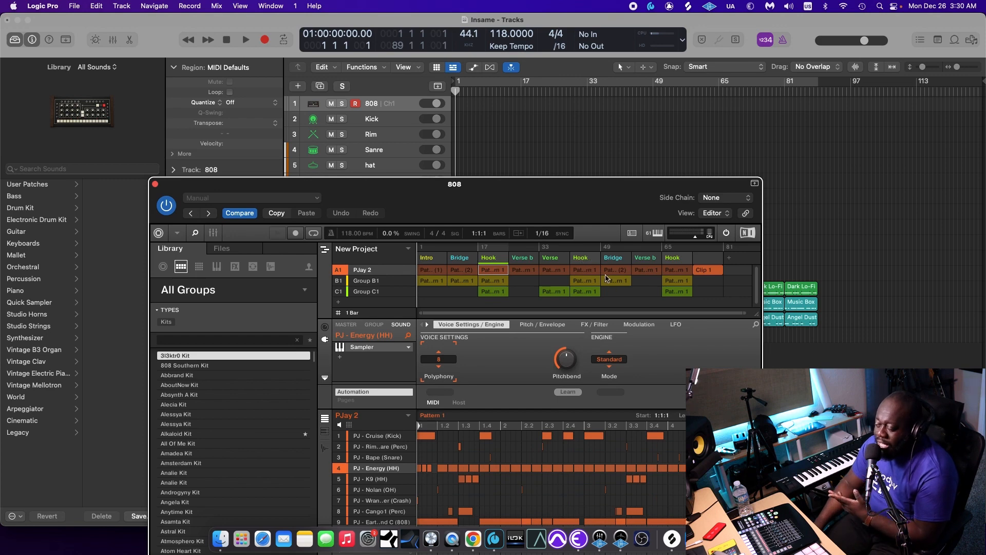
{"action": "mouse_move", "coordinate": [627, 263]}
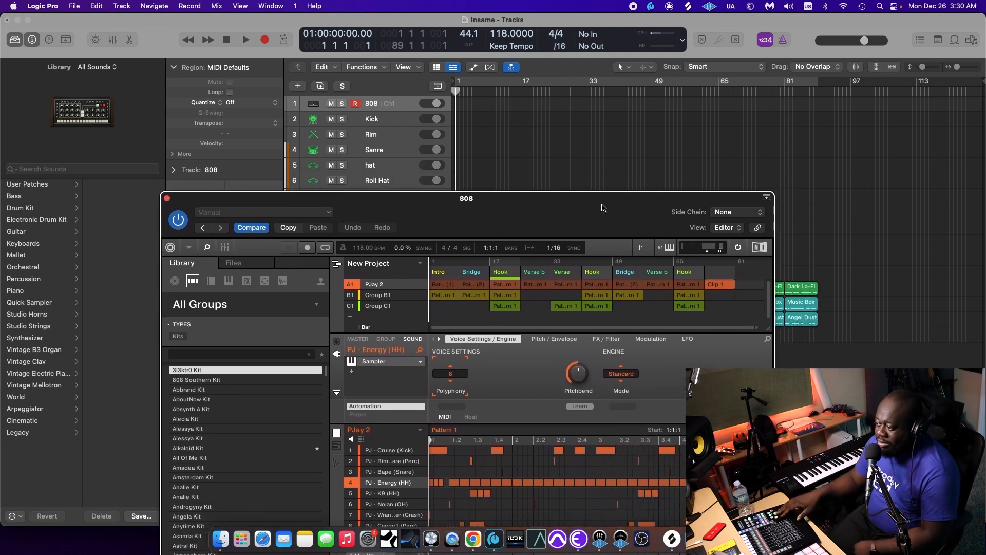
Bring Maschine back to Arranger view and play the project past bar 17
{"action": "left_click", "coordinate": [245, 39]}
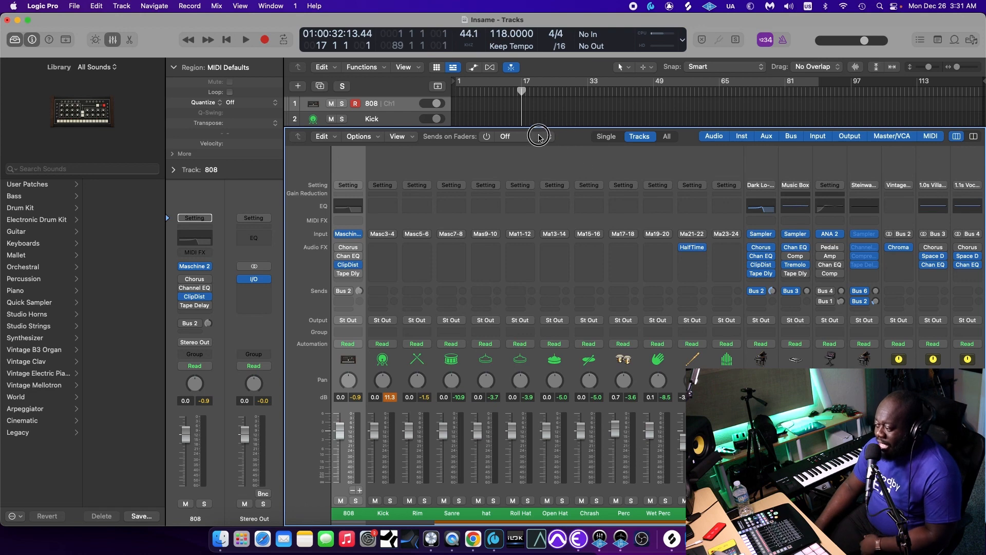
Scroll across the mixer's channel strips to review the Maschine output and instrument channels
{"action": "scroll", "scroll_direction": "right", "scroll_amount": 3}
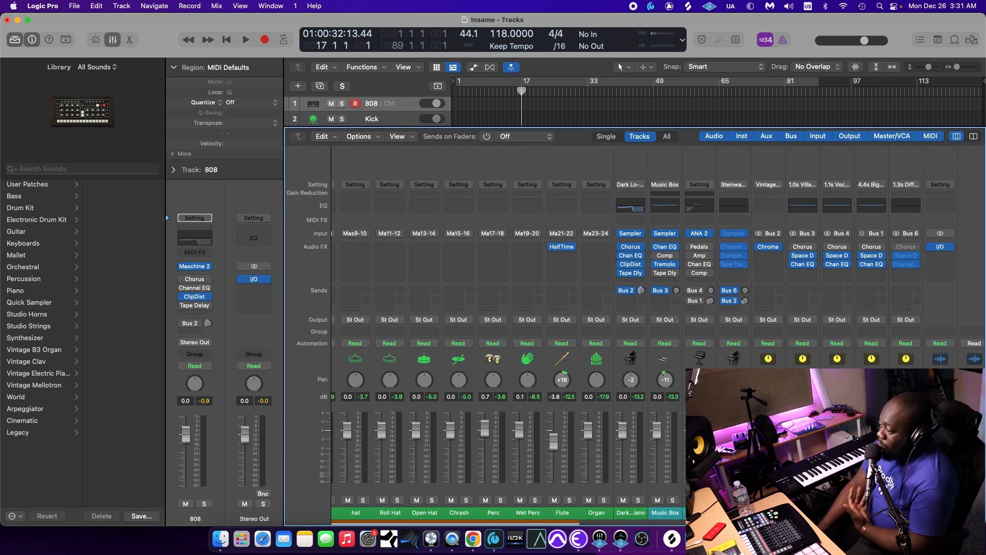
{"action": "scroll", "scroll_direction": "left", "scroll_amount": 3}
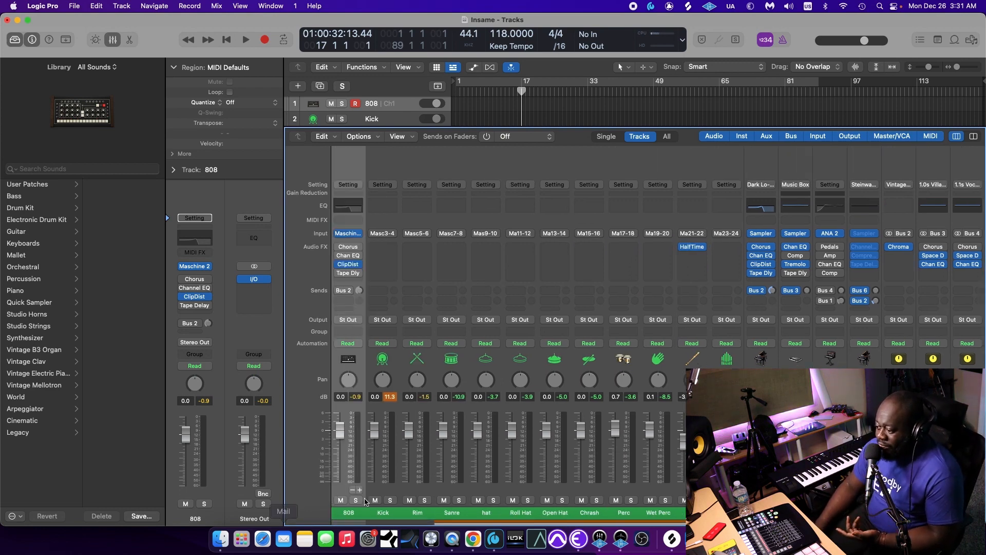
{"action": "left_click", "coordinate": [371, 118]}
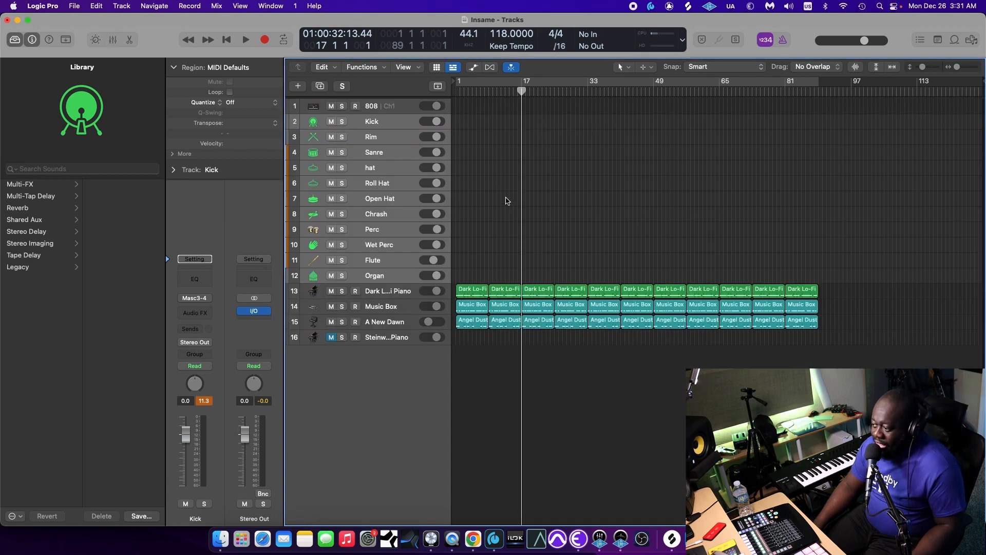
Select the 808 track, showing its Chorus, EQ, ClipDist and Tape Delay plug-ins
{"action": "left_click", "coordinate": [371, 106]}
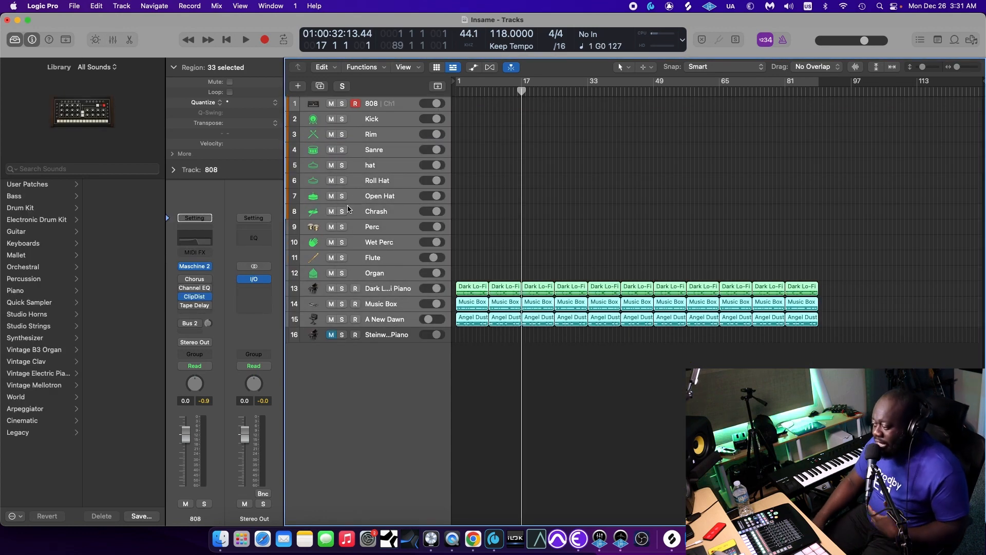
{"action": "mouse_move", "coordinate": [347, 209]}
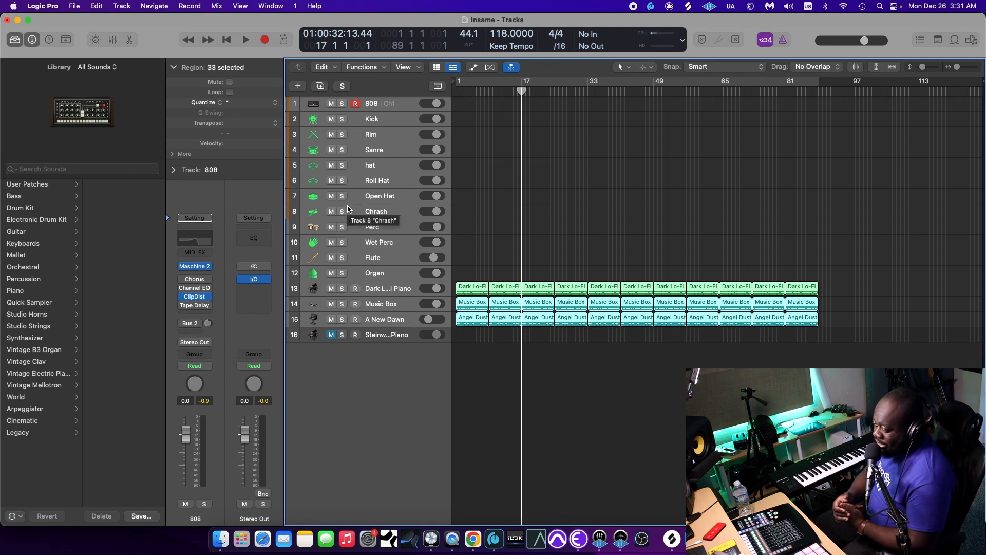
{"action": "mouse_move", "coordinate": [381, 120]}
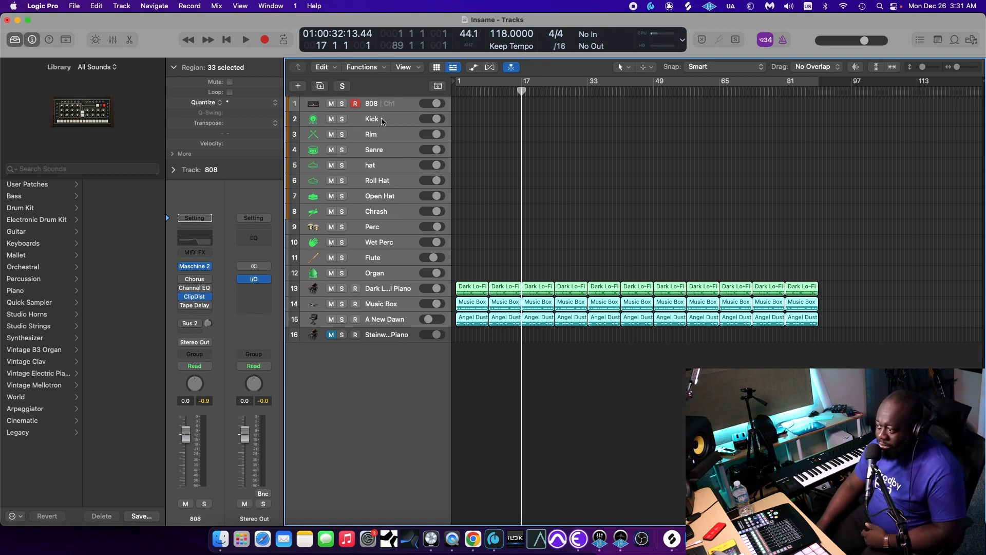
{"action": "mouse_move", "coordinate": [397, 224]}
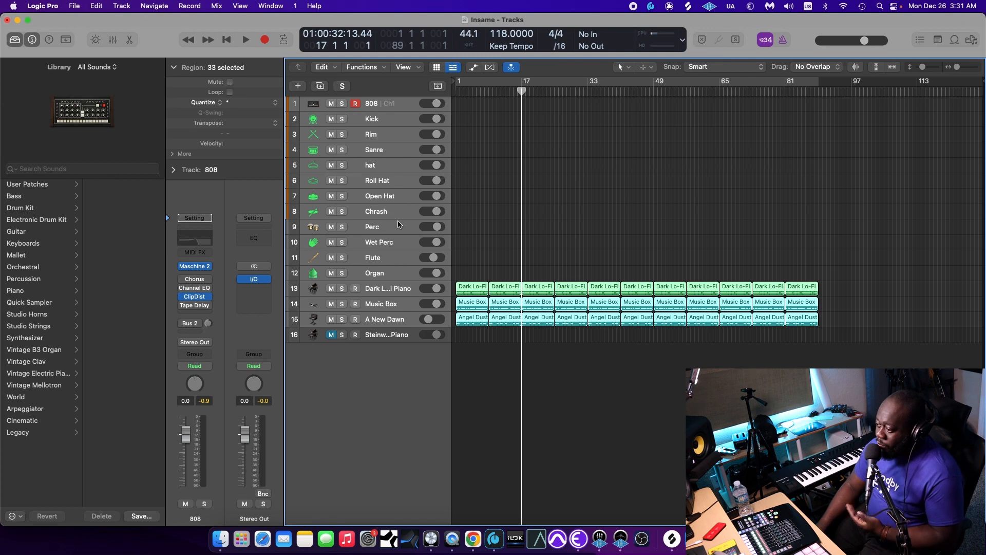
{"action": "mouse_move", "coordinate": [415, 131]}
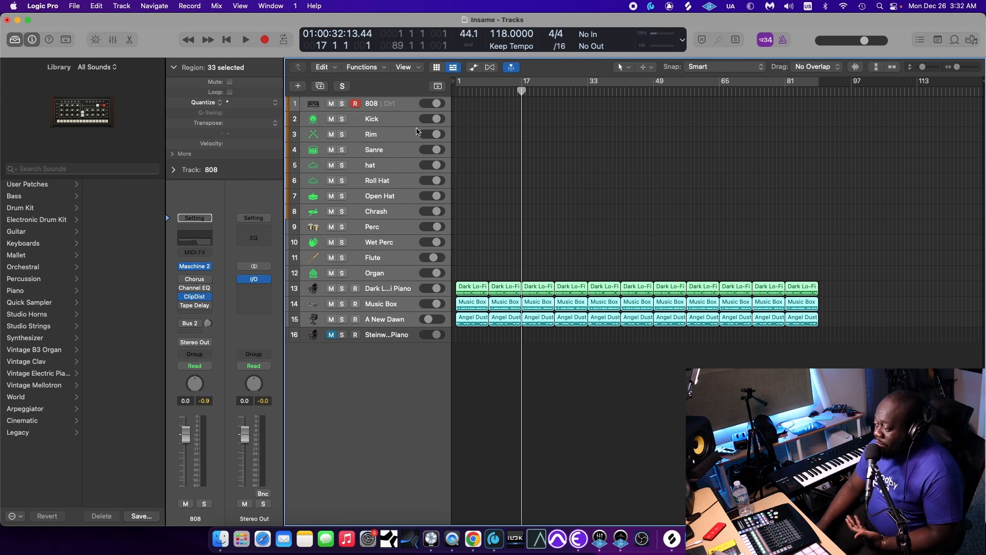